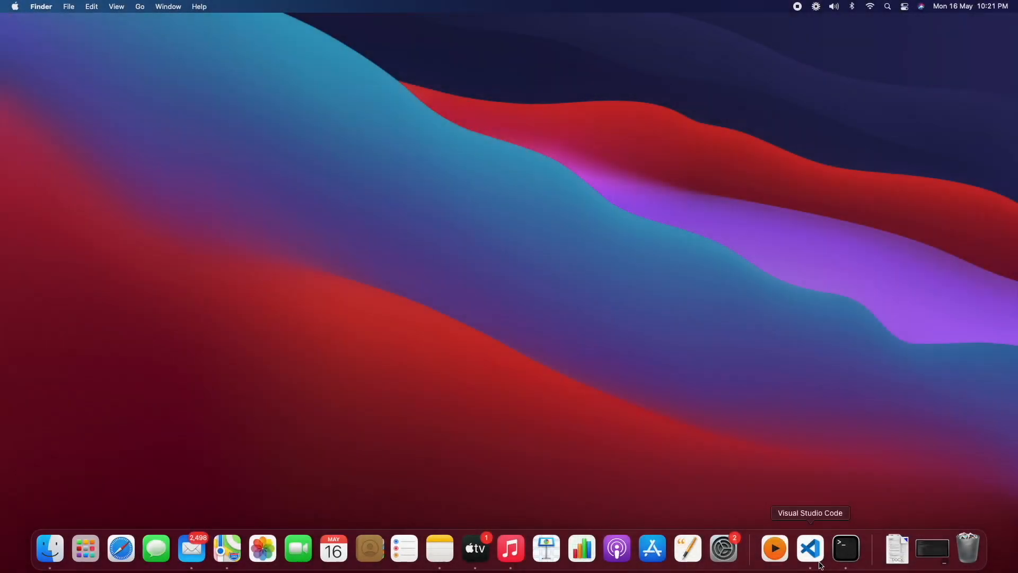
Bring up the azureFunctions project in the editor and collapse the gettableData folder
left_click(810, 549)
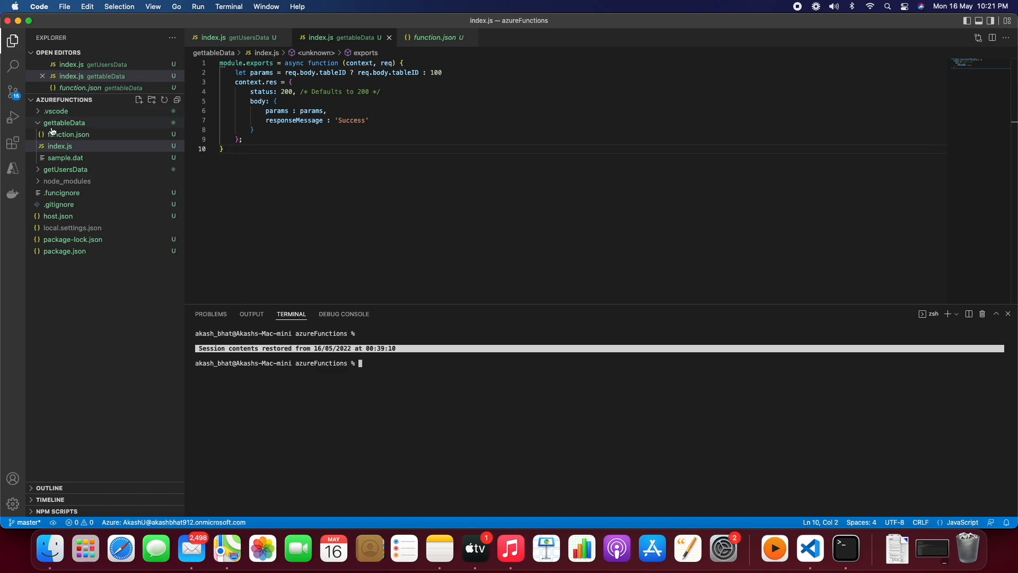
left_click(64, 122)
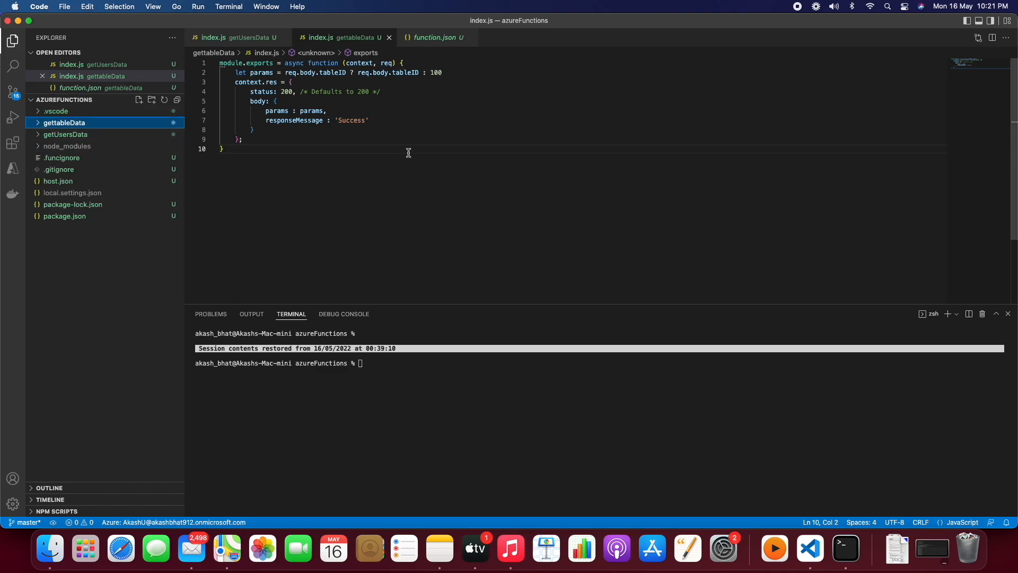
mouse_move(84, 548)
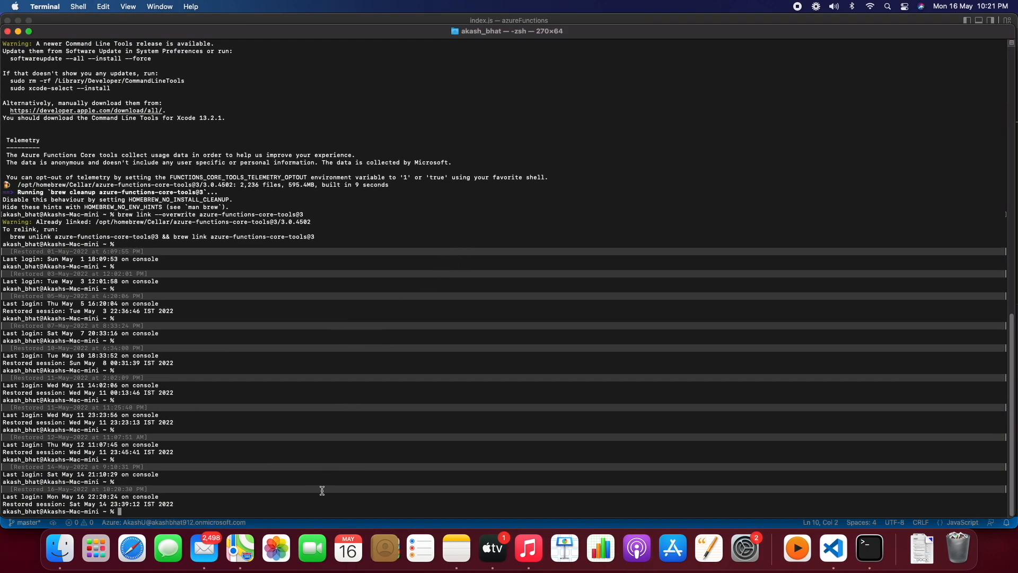
mouse_move(302, 506)
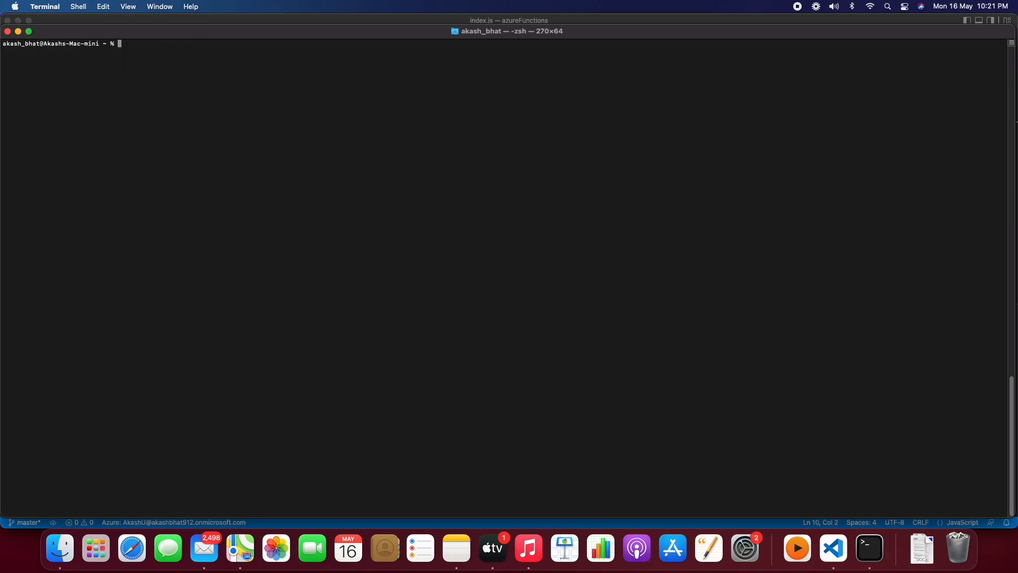
Move the shell into the Documents folder and list its project folders, including azureFunctions
left_click(832, 547)
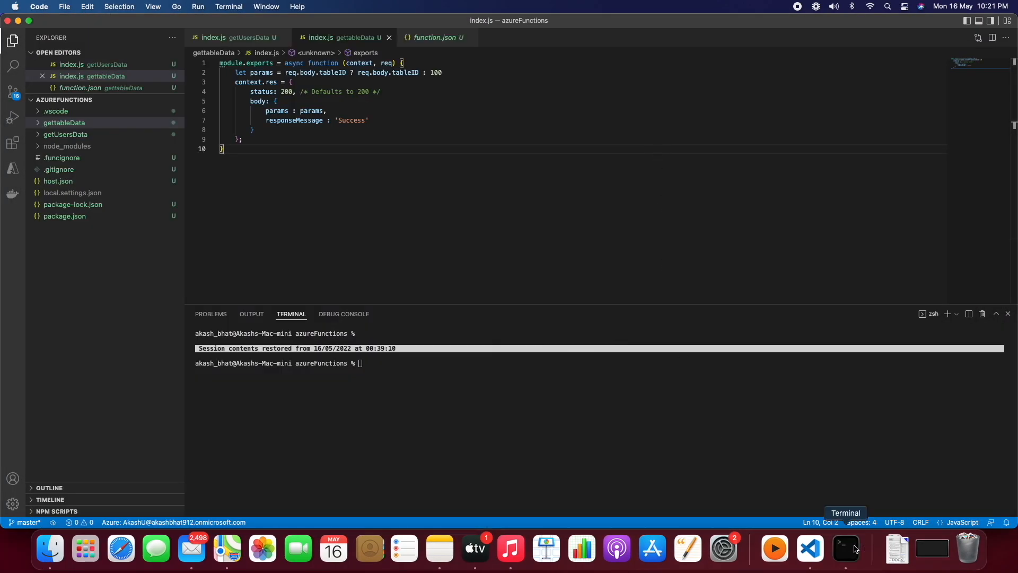
left_click(845, 549)
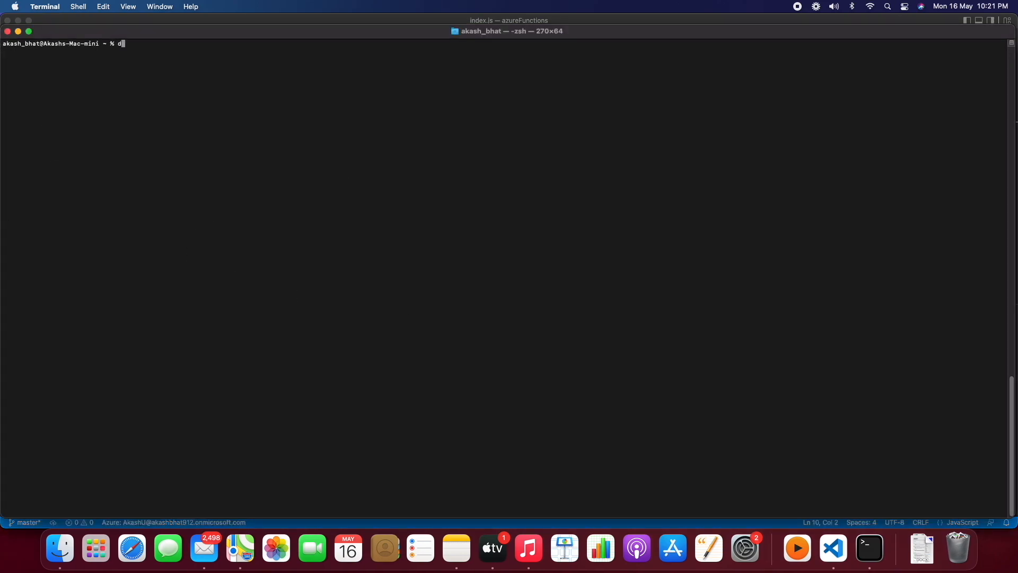
key("Return")
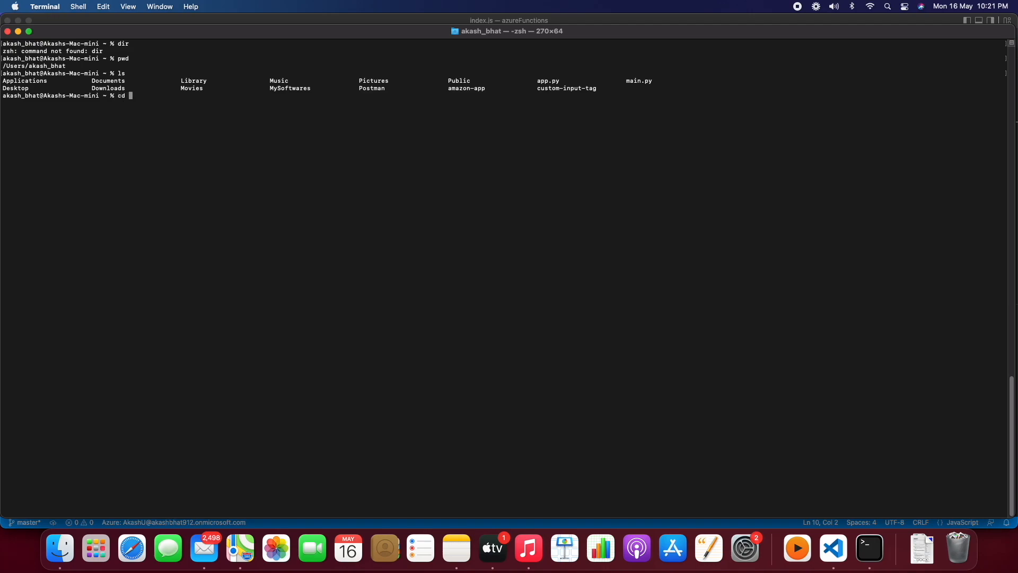
type("doc")
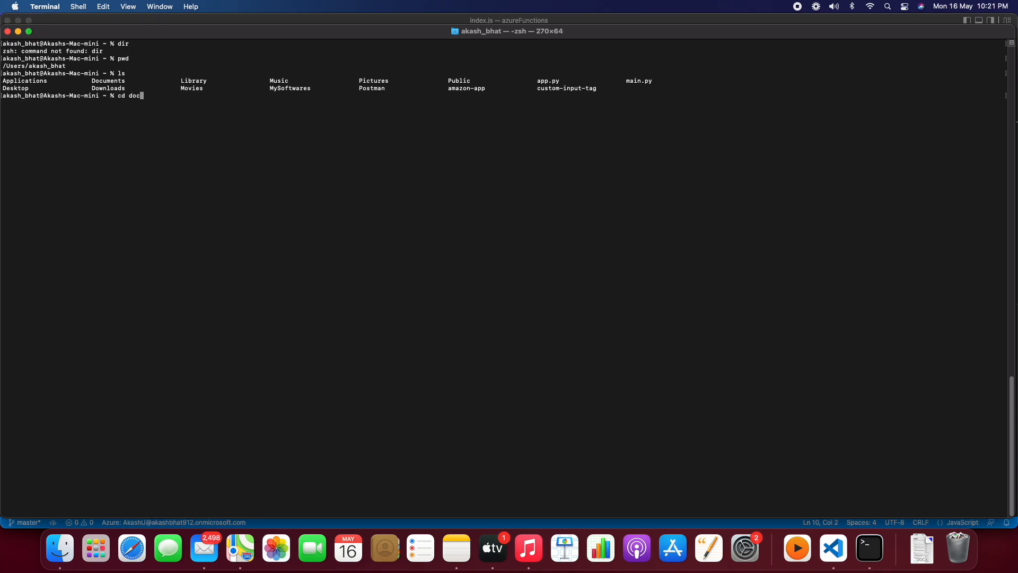
type("uments")
type("ls")
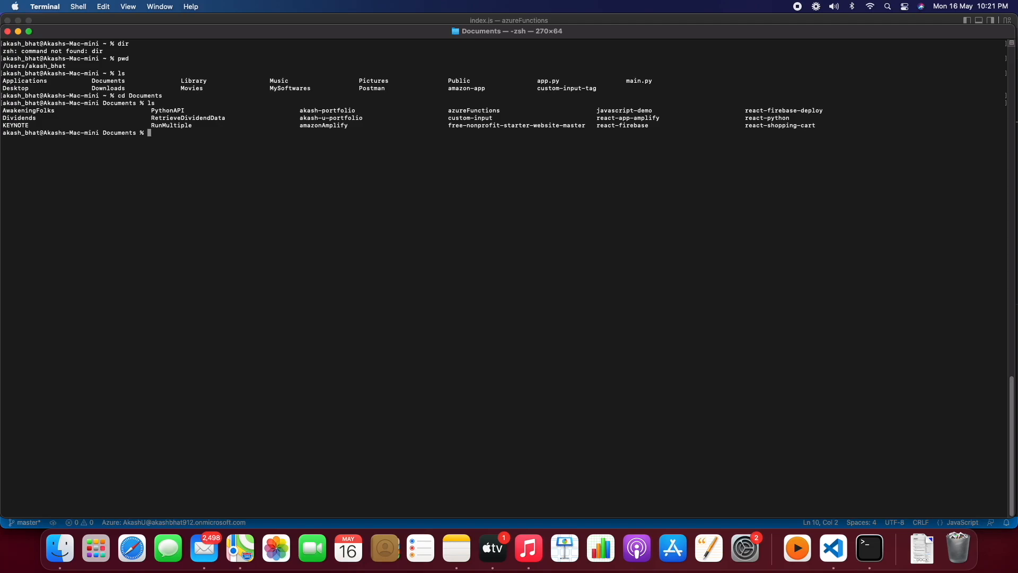
Run npx create-react-app cors-error-fix to generate a new React app in Documents
type("npx")
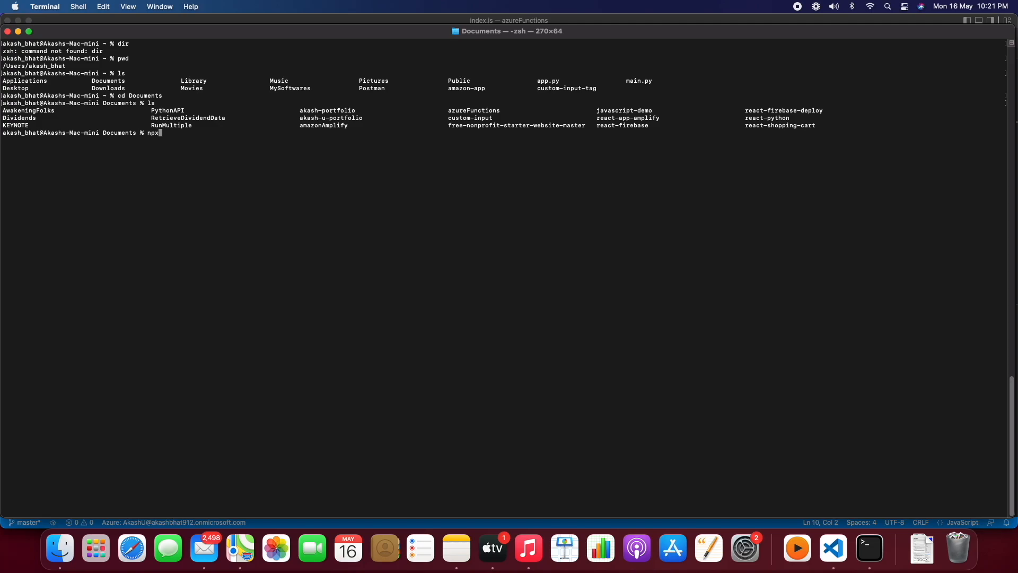
type("-create")
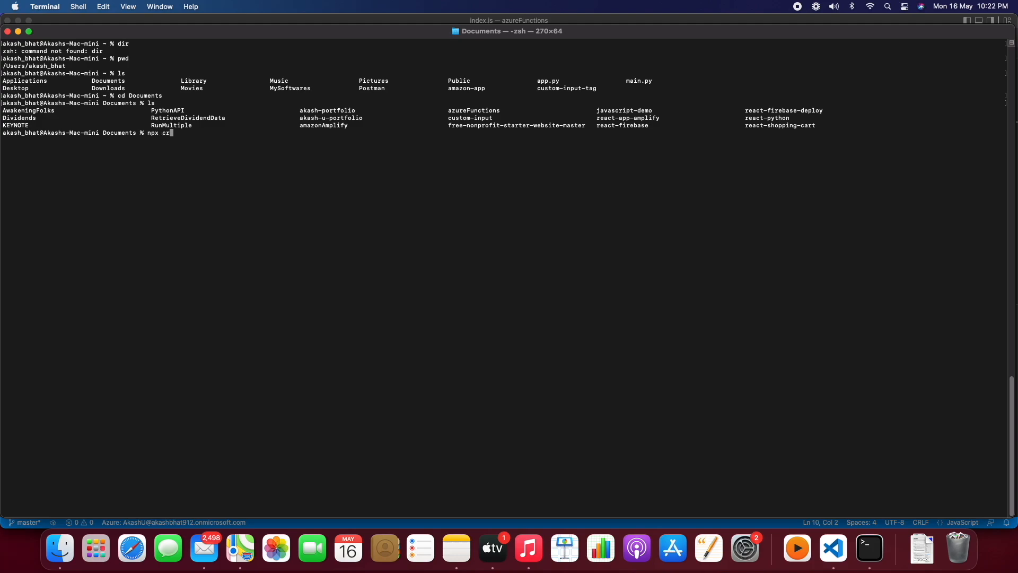
type("eate")
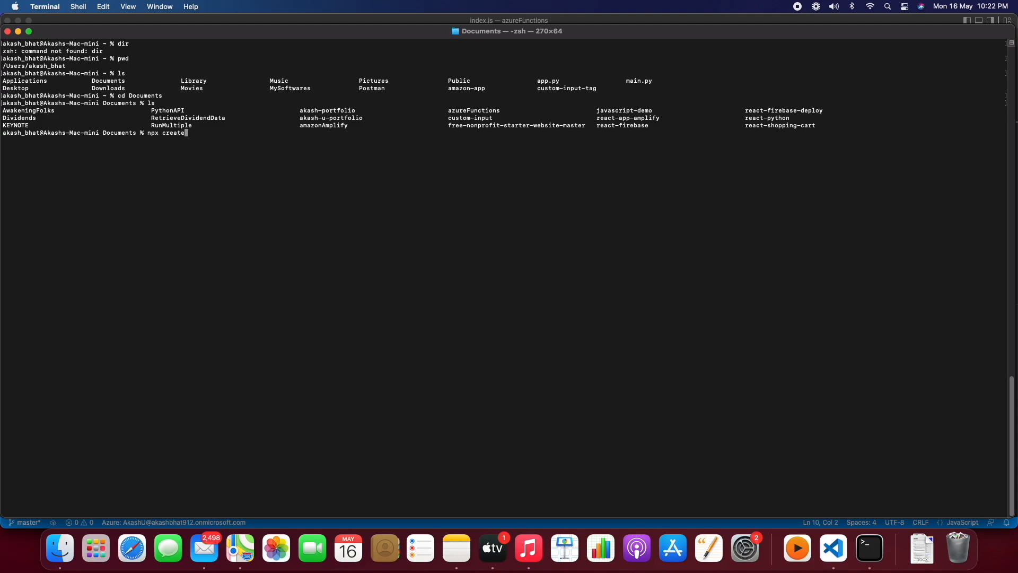
type("-reacta")
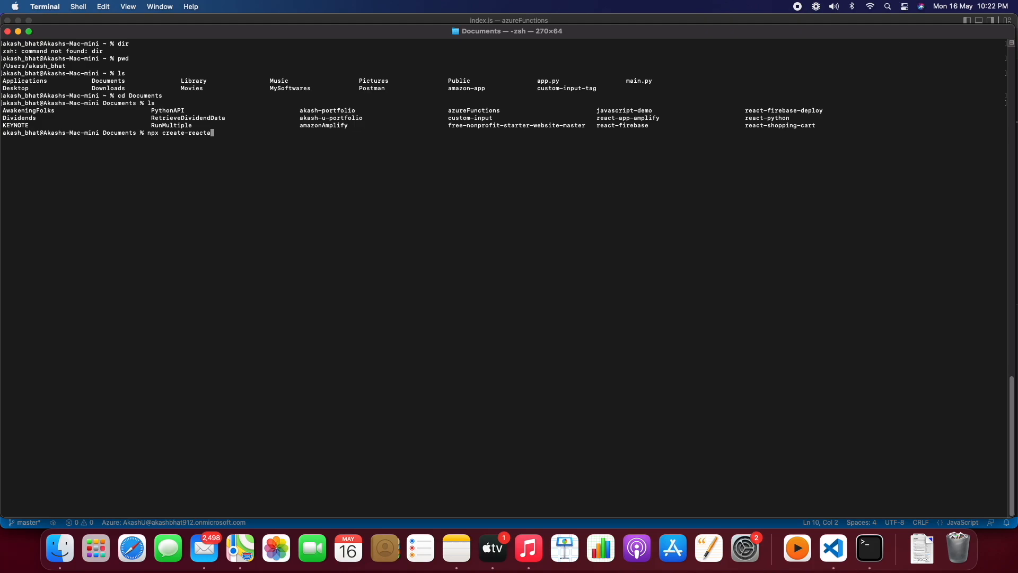
type("-app")
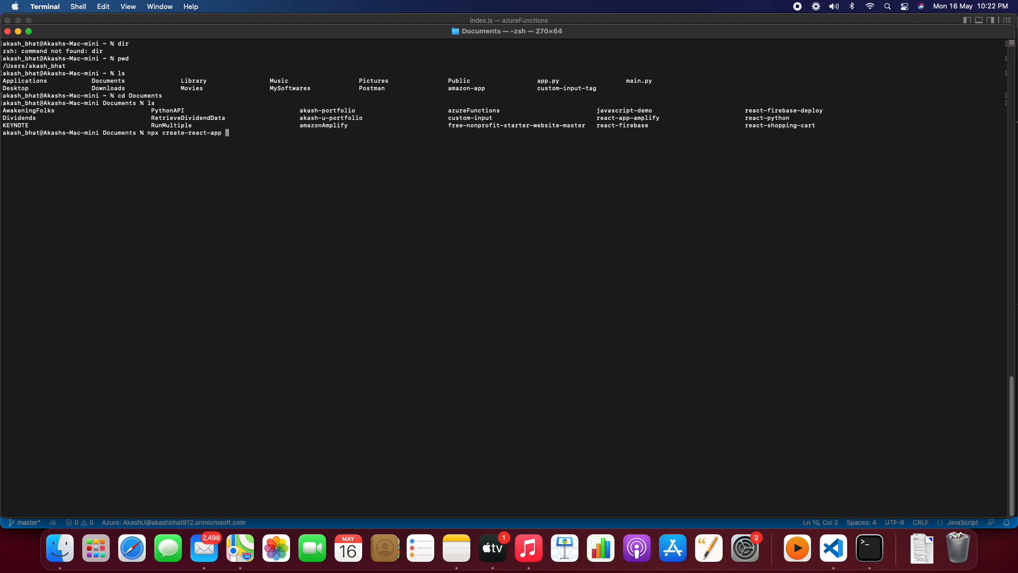
type("cors-")
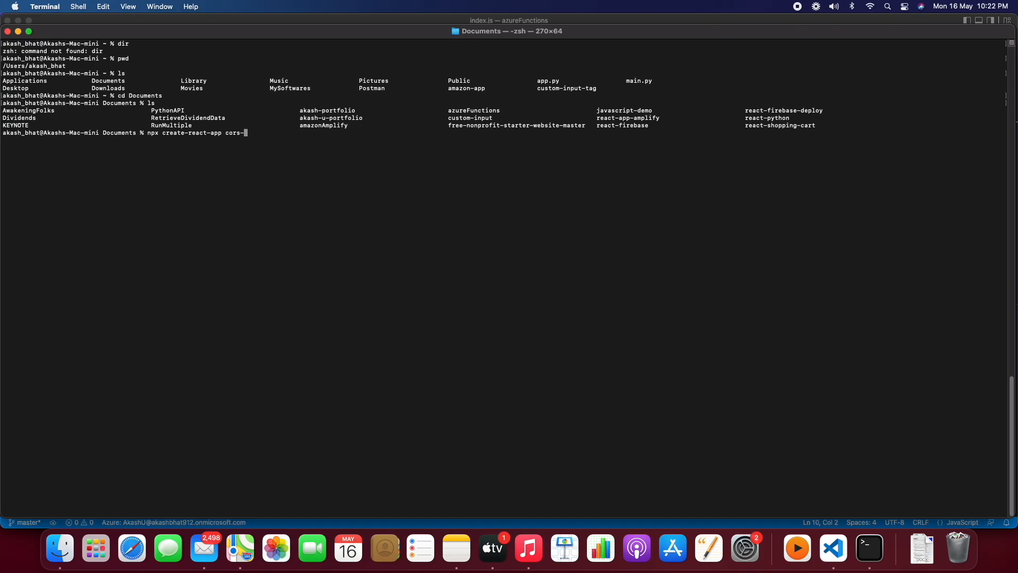
type("error-fix")
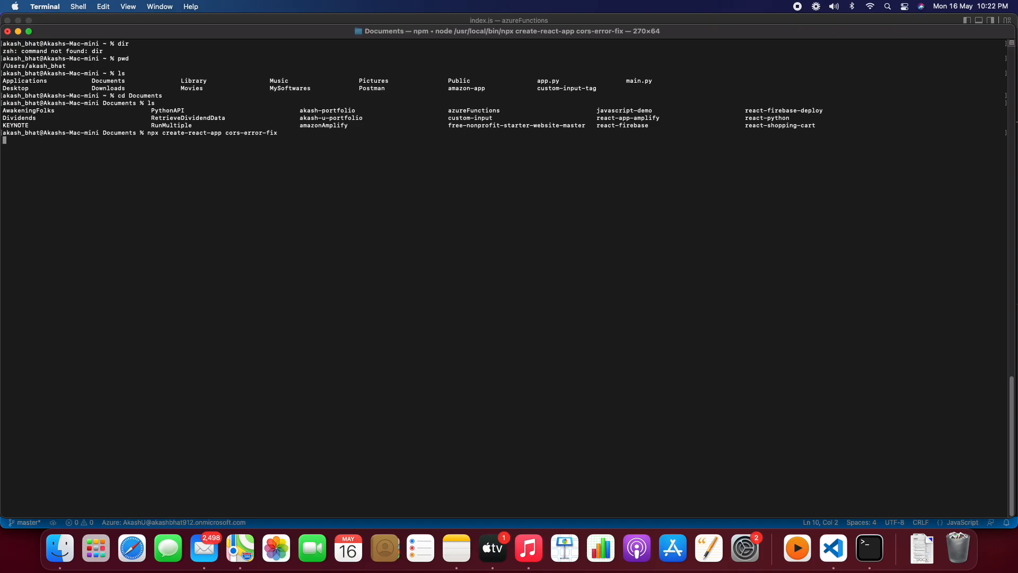
key("Return")
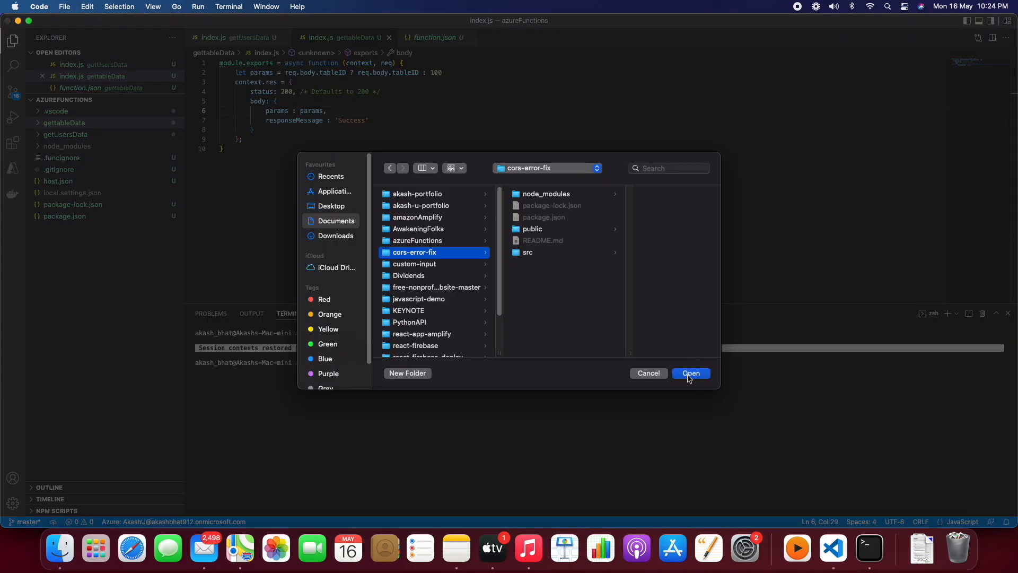
Open the cors-error-fix folder, install axios with npm i axios, and launch Chrome via Spotlight
left_click(690, 372)
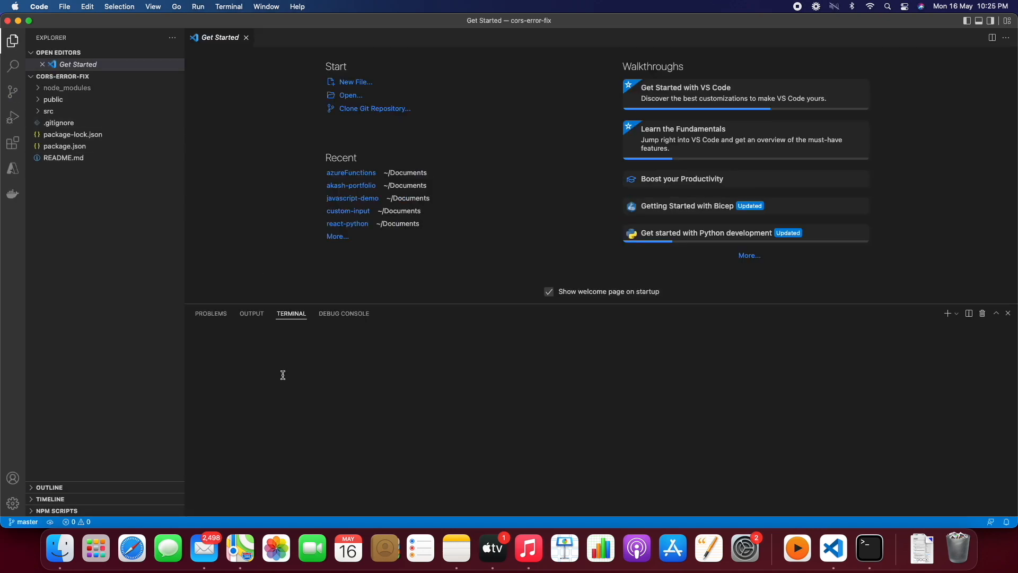
type("npm i axios")
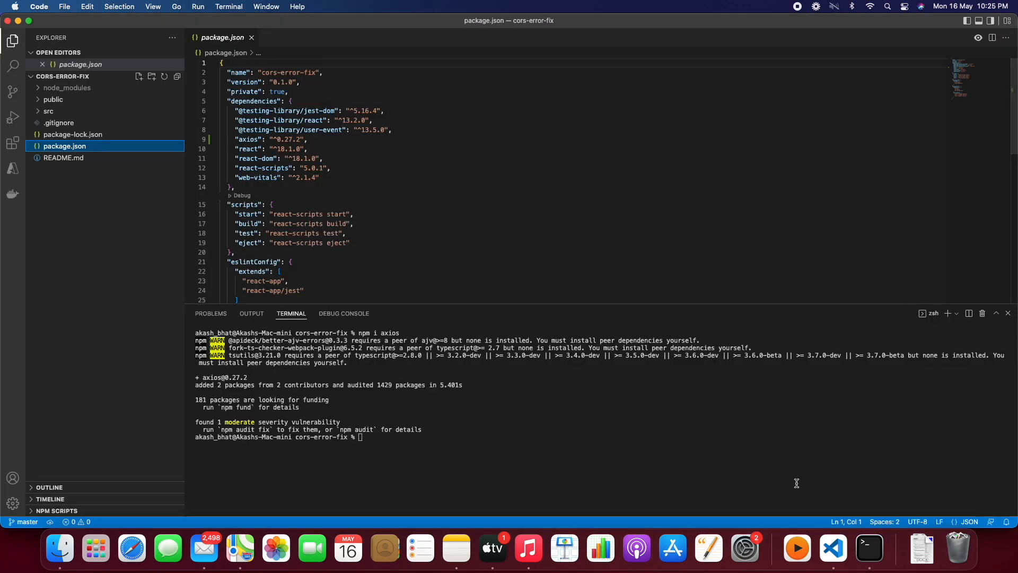
type("chrom")
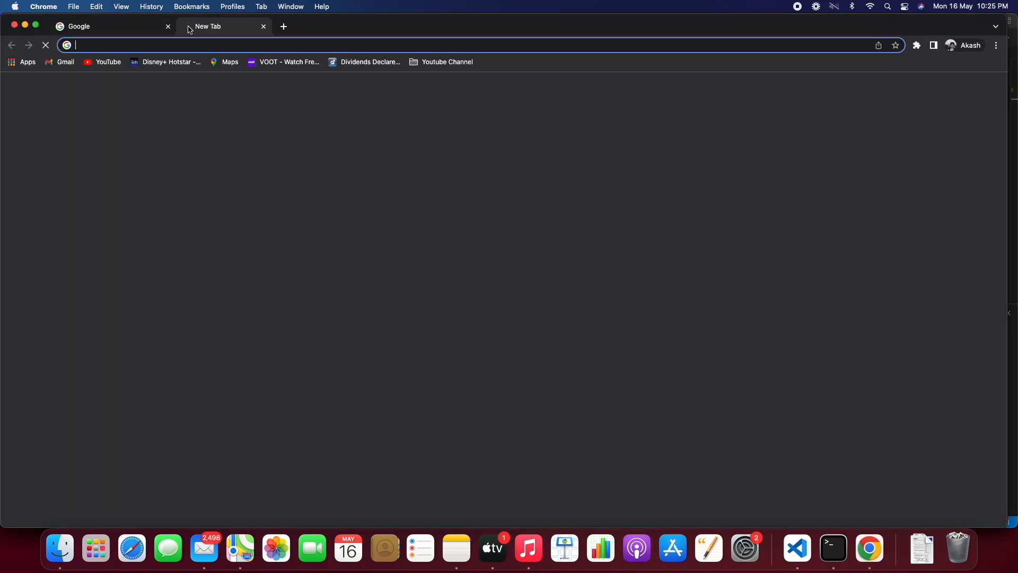
From Azure Home open az-func-app-912, view getUsersData in Code + Test and select responseMessage
left_click(797, 549)
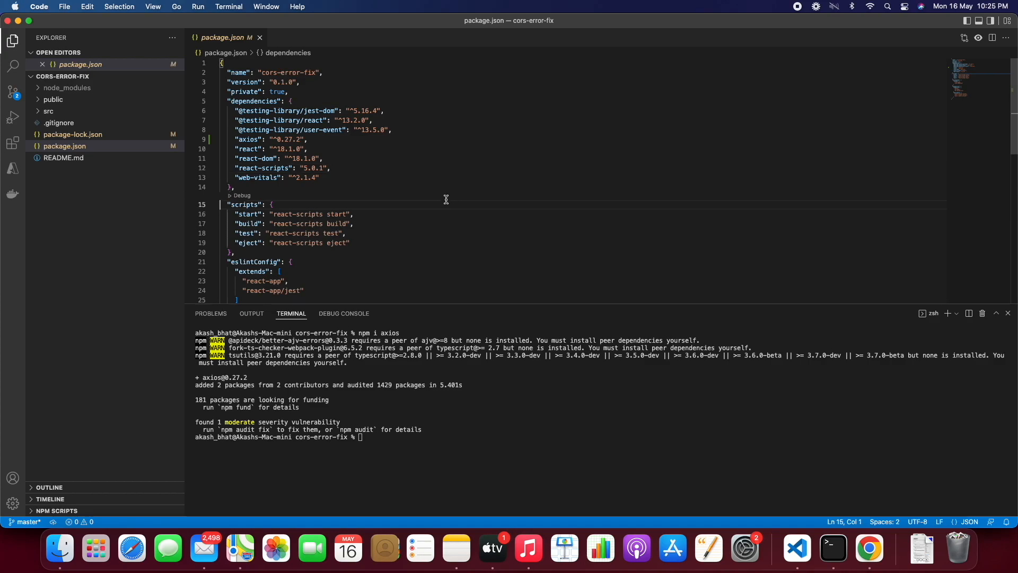
left_click(869, 548)
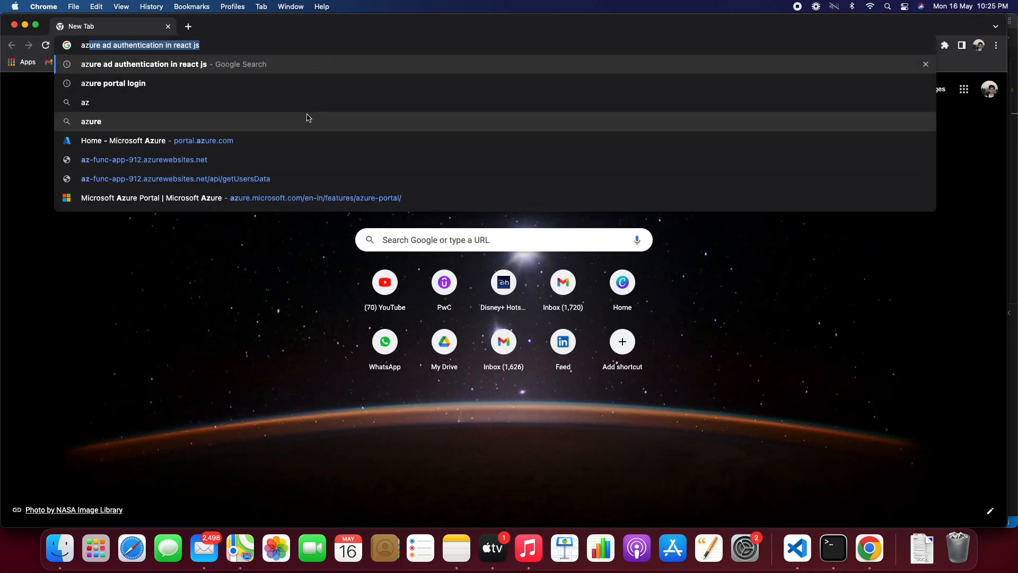
left_click(113, 83)
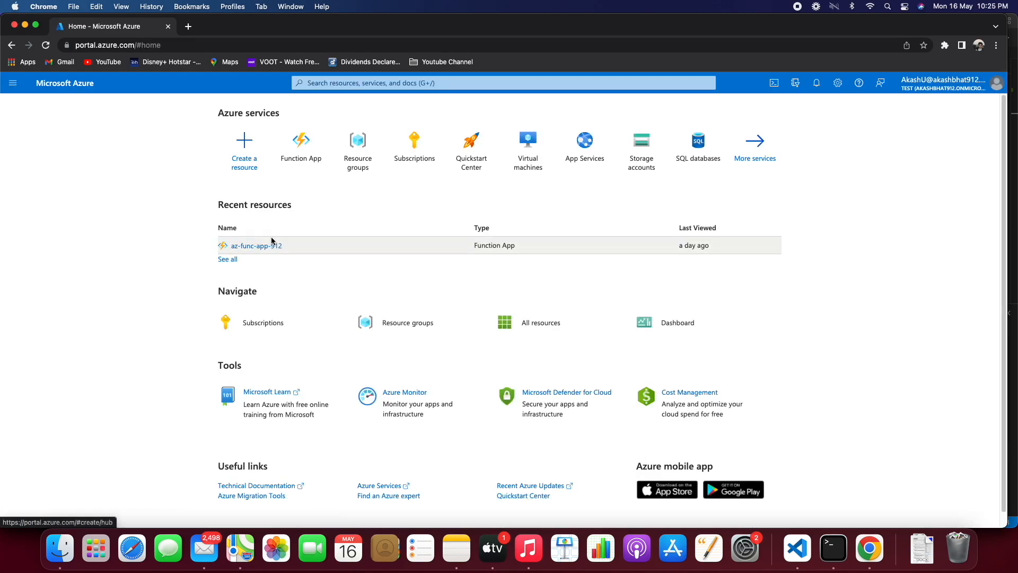
left_click(258, 246)
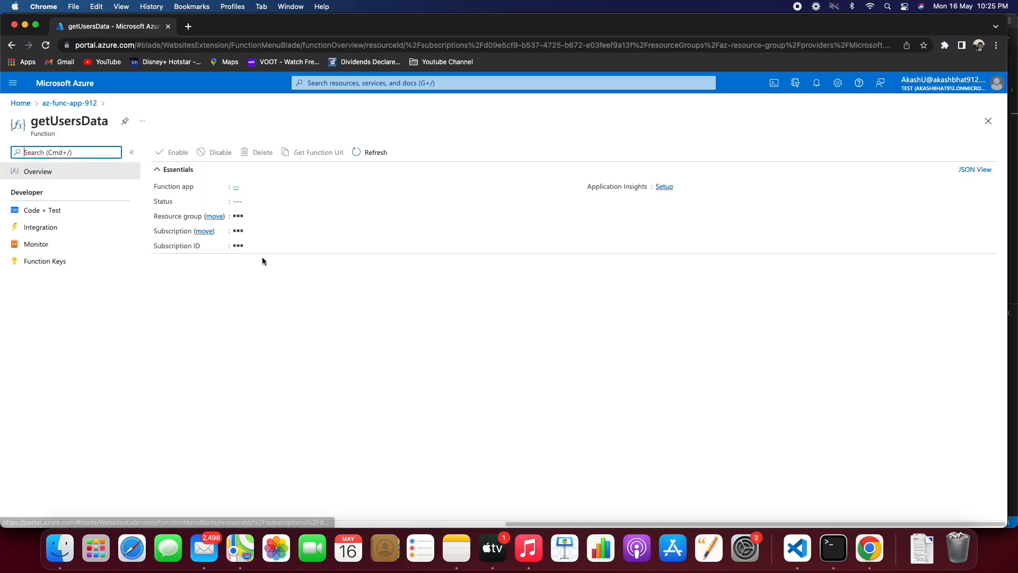
left_click(42, 209)
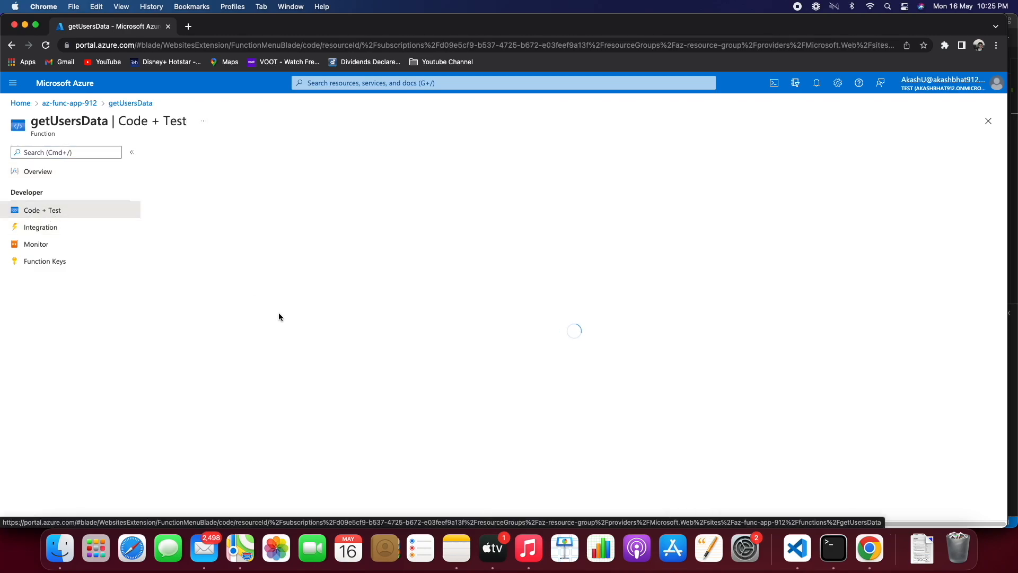
mouse_move(287, 312)
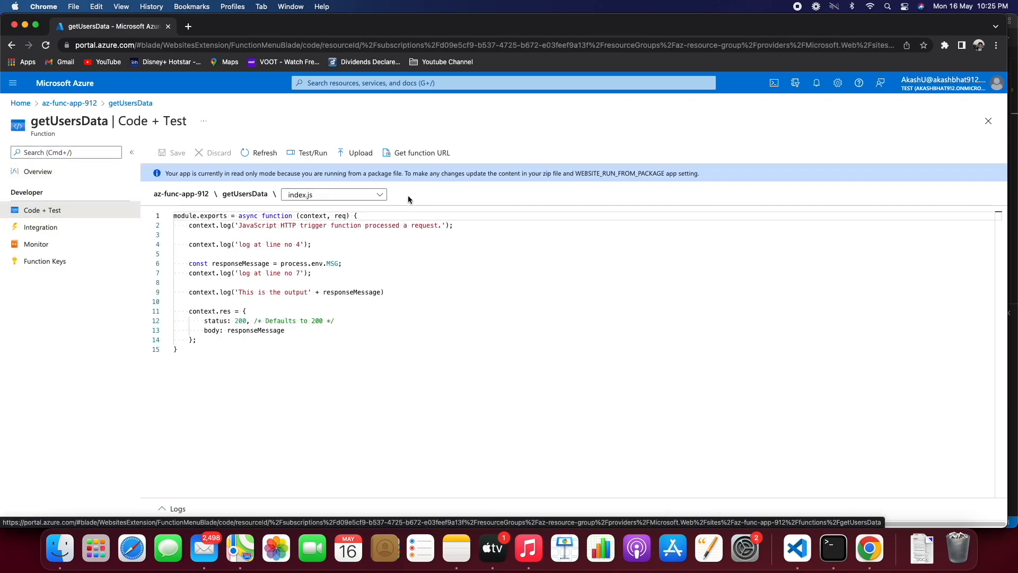
double_click(255, 329)
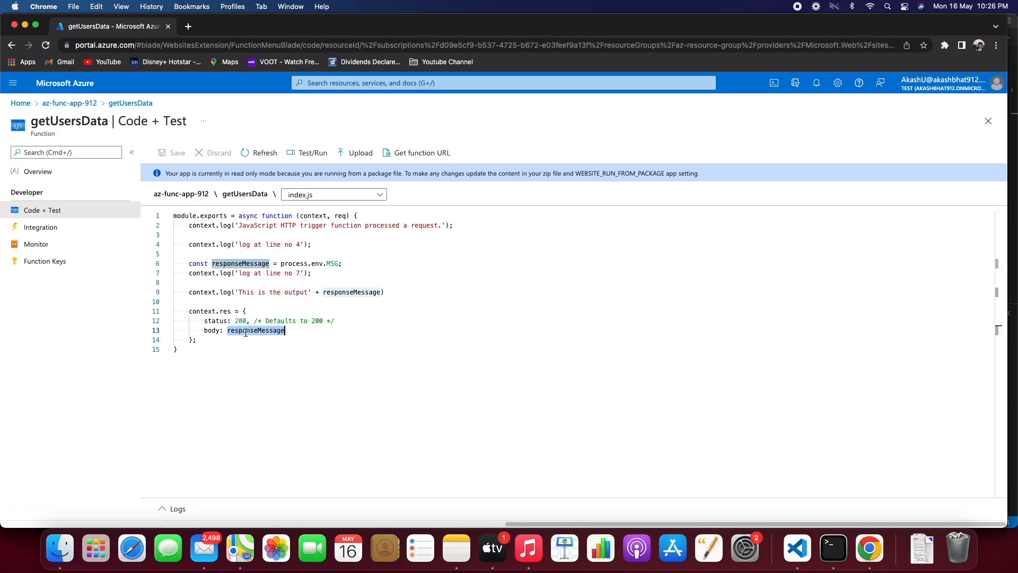
left_click(796, 548)
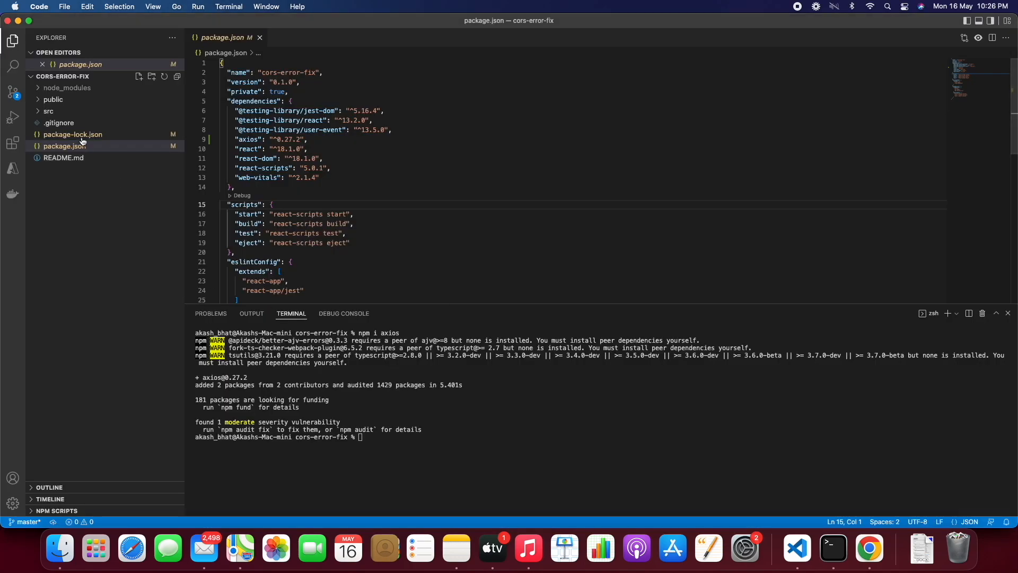
Edit responseMessage in getUsersData's index.js and start the cors-error-fix app with npm start
left_click(49, 111)
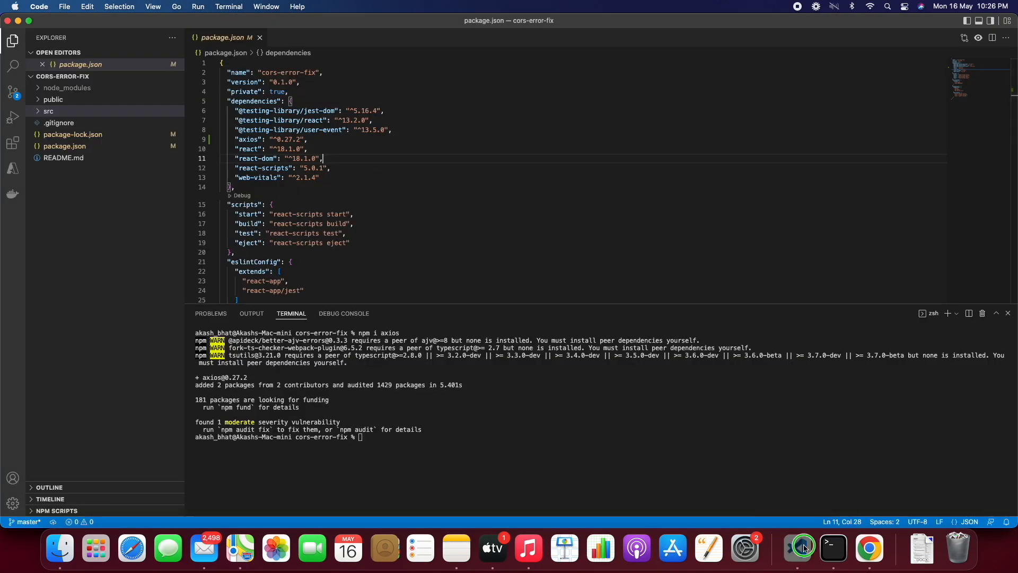
left_click(797, 547)
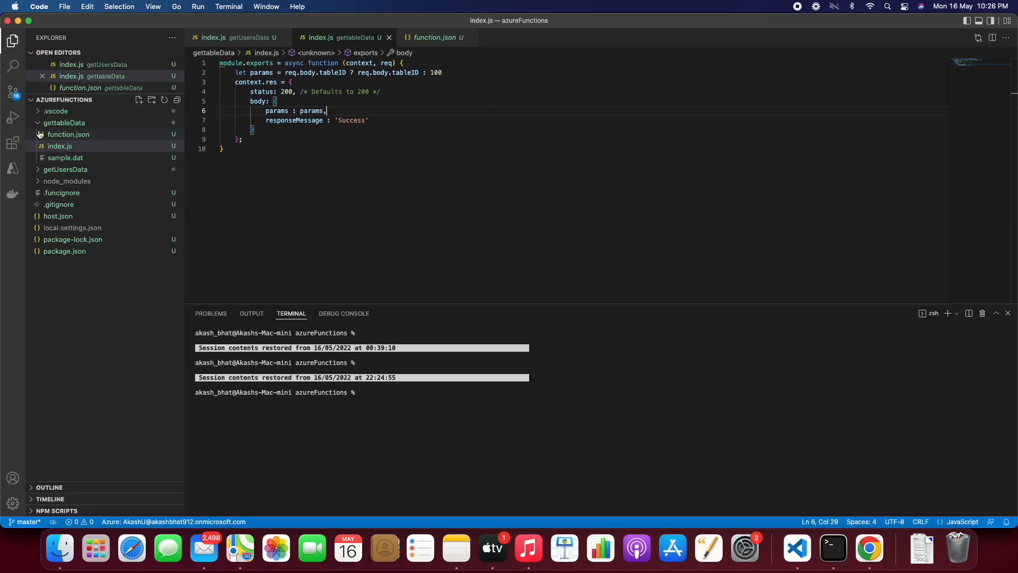
left_click(230, 37)
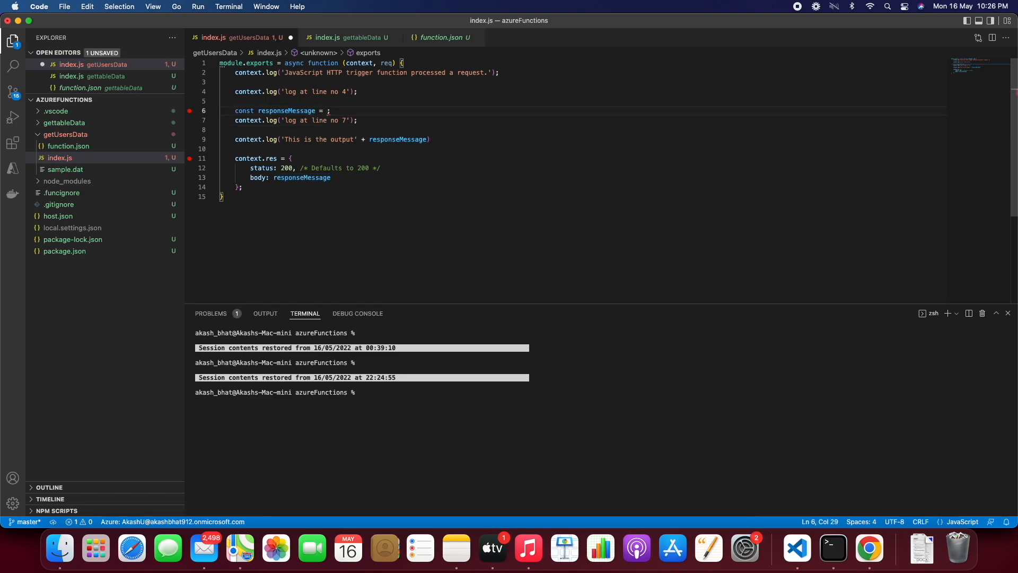
type("ni cors-error-fix % npm start")
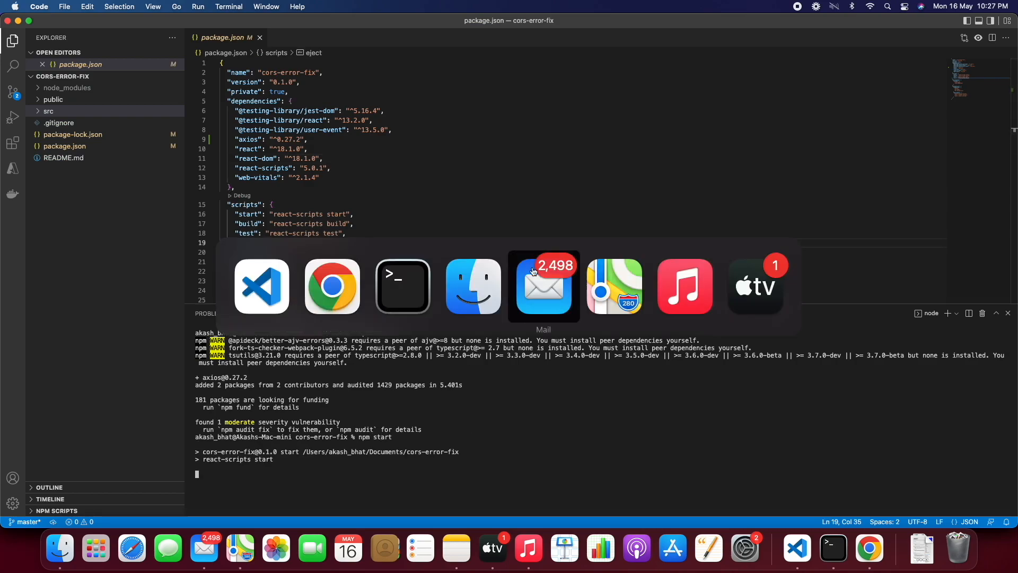
Reload the Code + Test page showing two users and load the getUsersData URL in a new tab
left_click(331, 286)
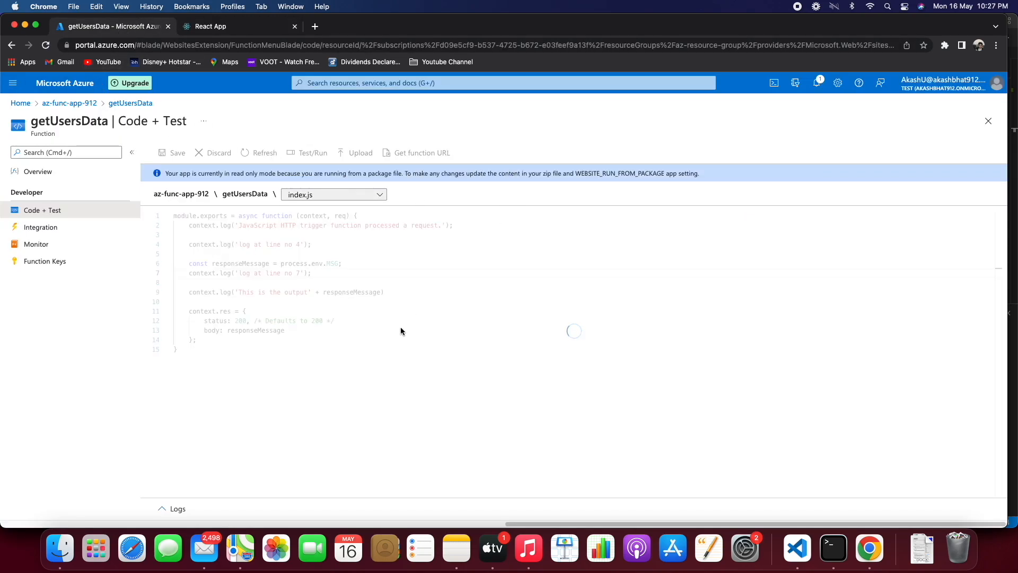
left_click(209, 26)
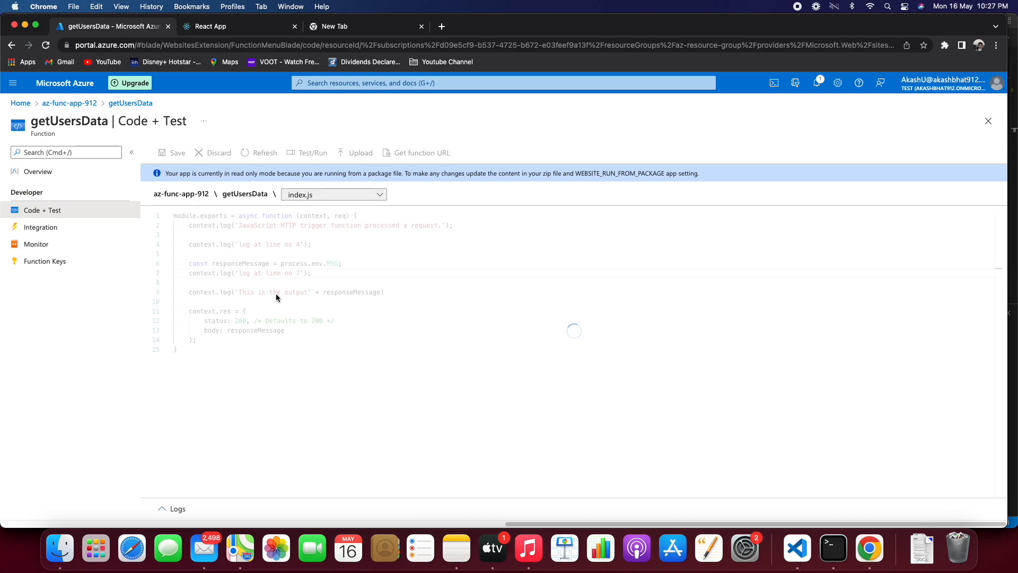
mouse_move(361, 351)
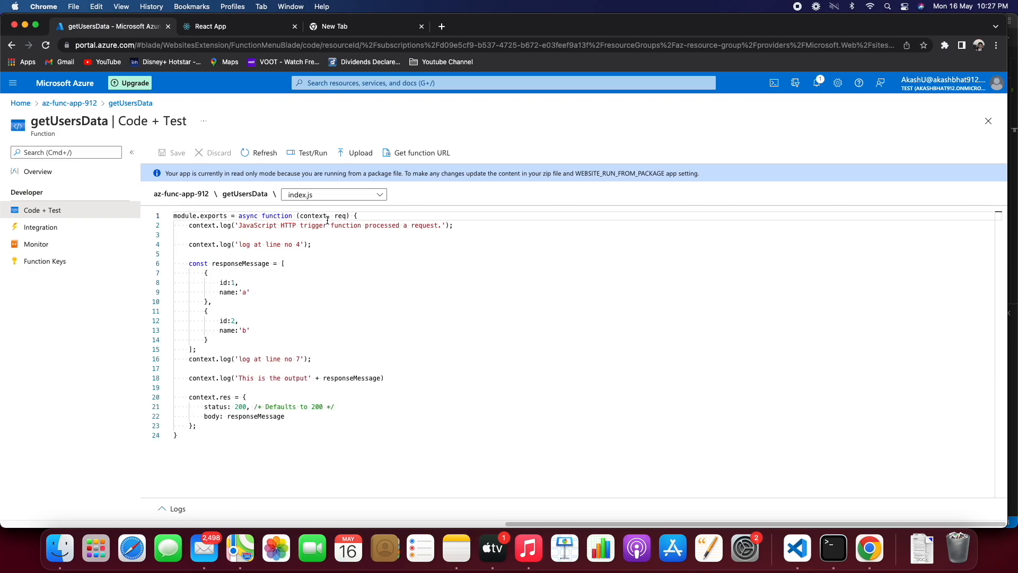
mouse_move(119, 85)
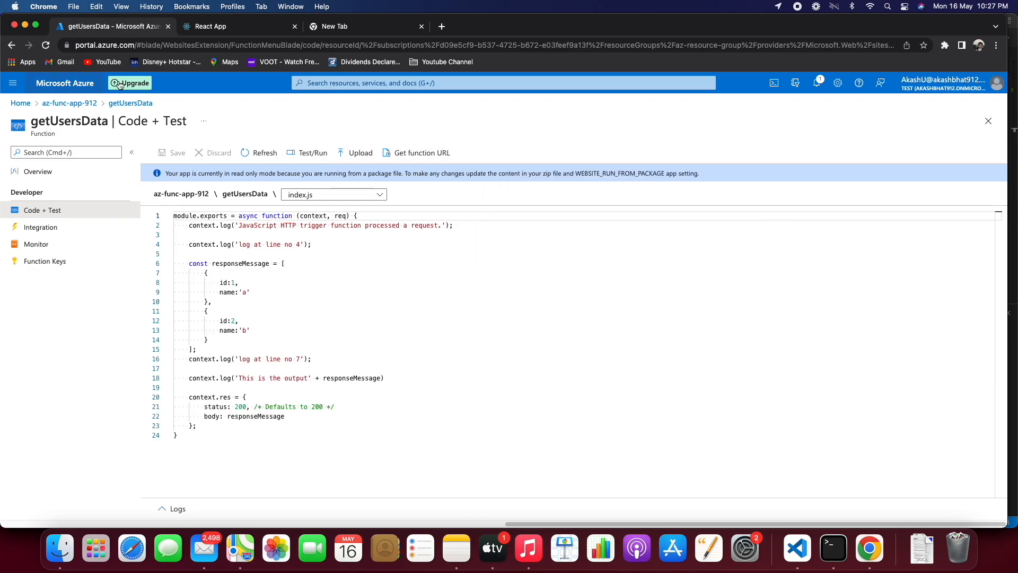
left_click(440, 26)
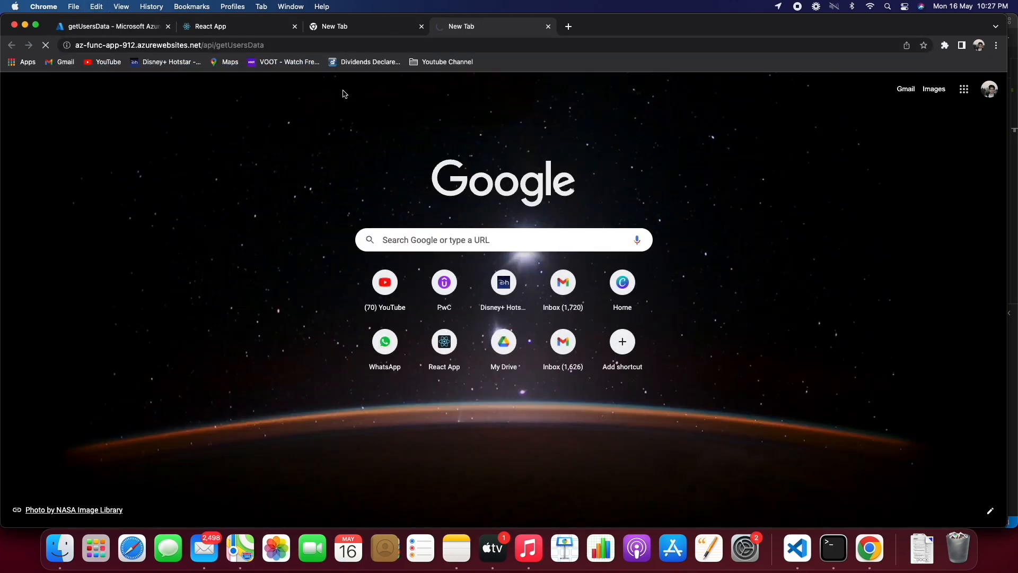
left_click(796, 547)
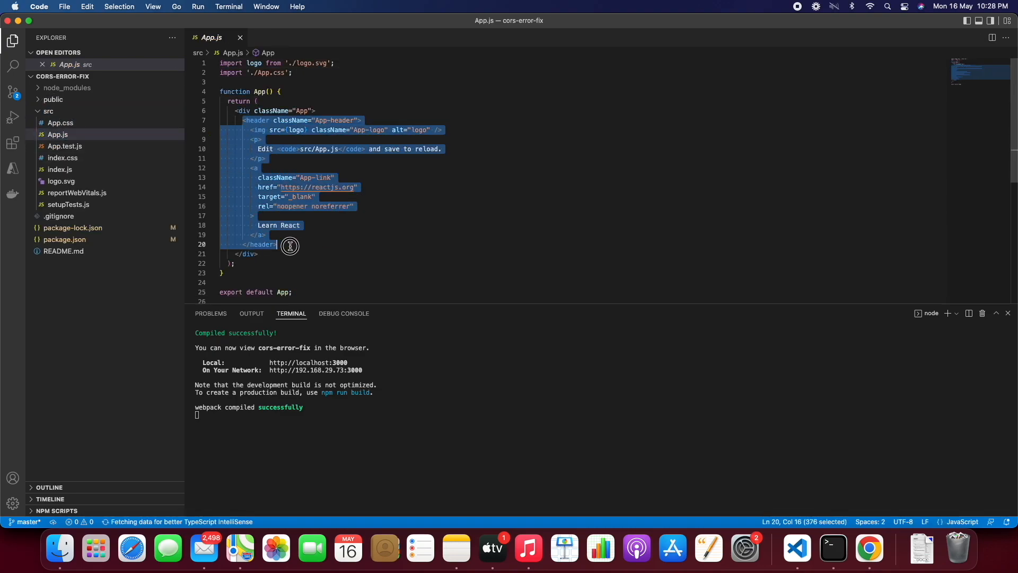
Import axios and useState in App.js and define a getUserData arrow function
type("in")
left_click(582, 82)
type("import axios from 'axios';")
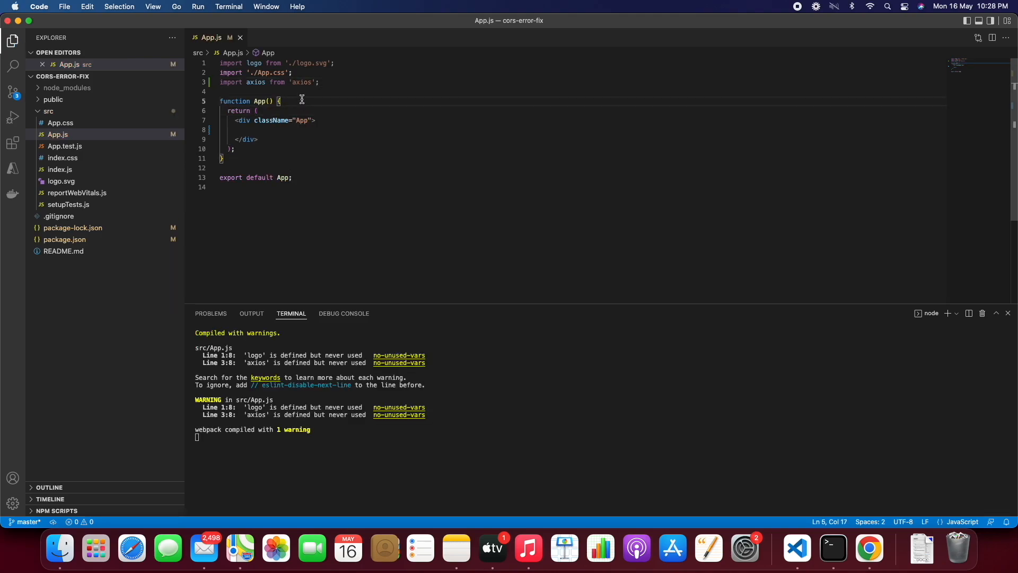
type("const getUserData")
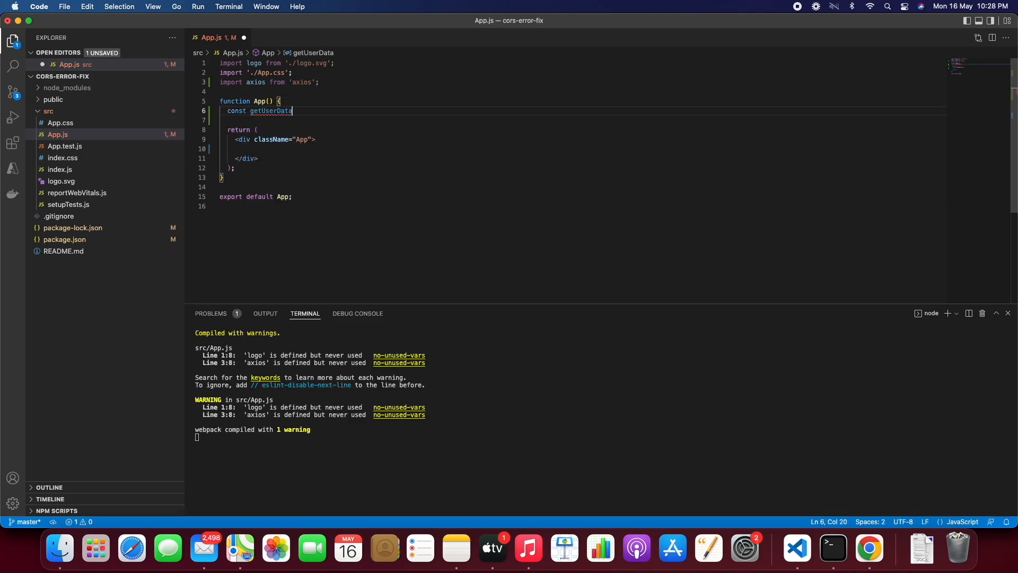
type("= () => {")
type(".then((res)=>{")
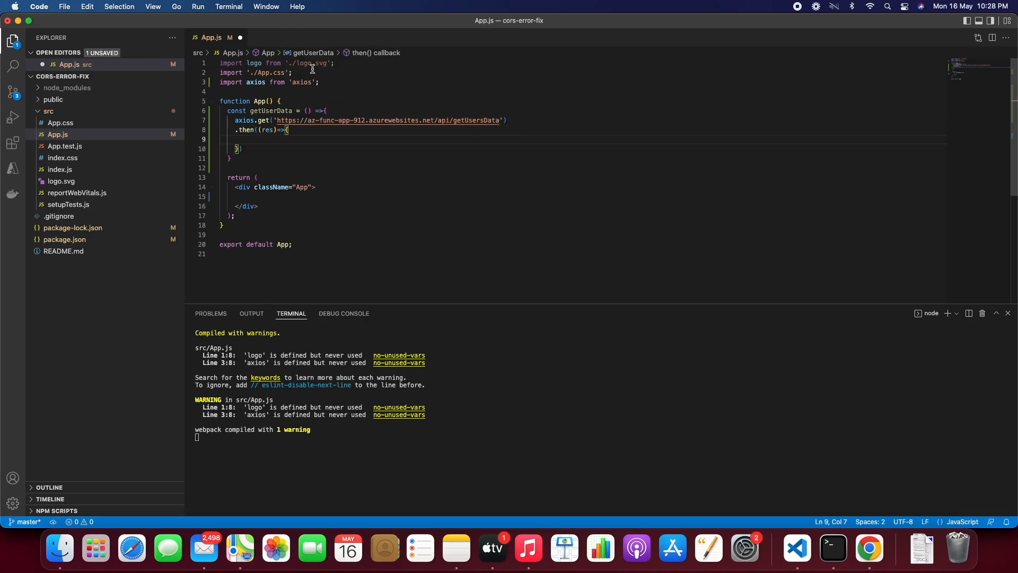
type("import {useState} from 'react';")
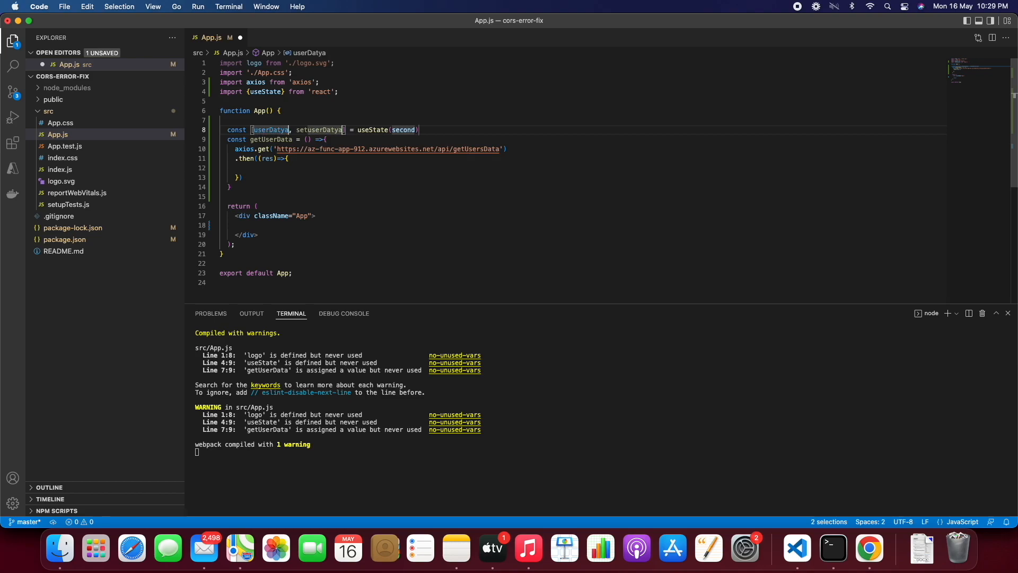
Store the axios response with setuserData, call getUserData in useEffect, and render {userData && <p>}
type("setuserData(res")
left_click(583, 225)
type("{userData ")
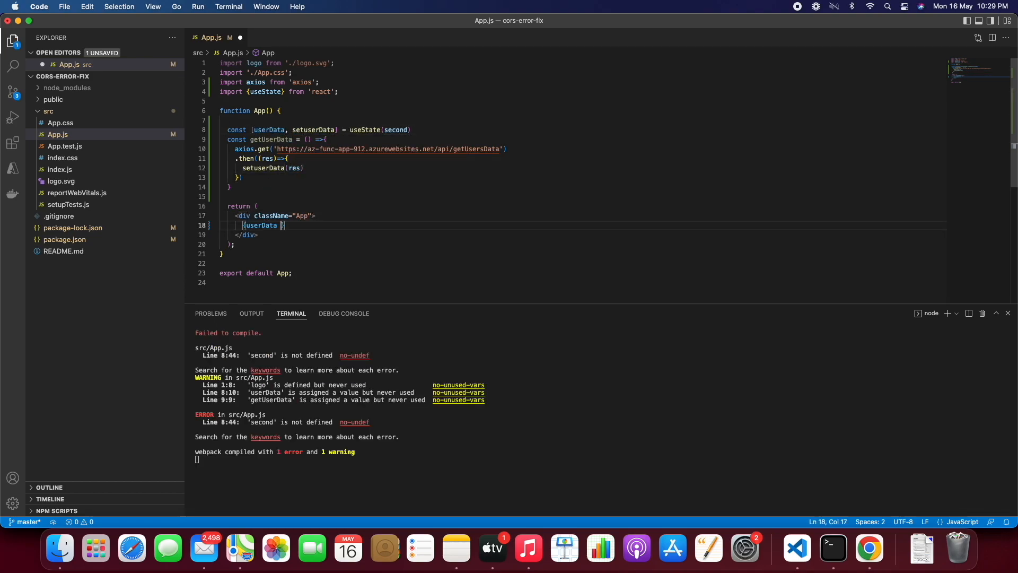
type("&& <p></p>")
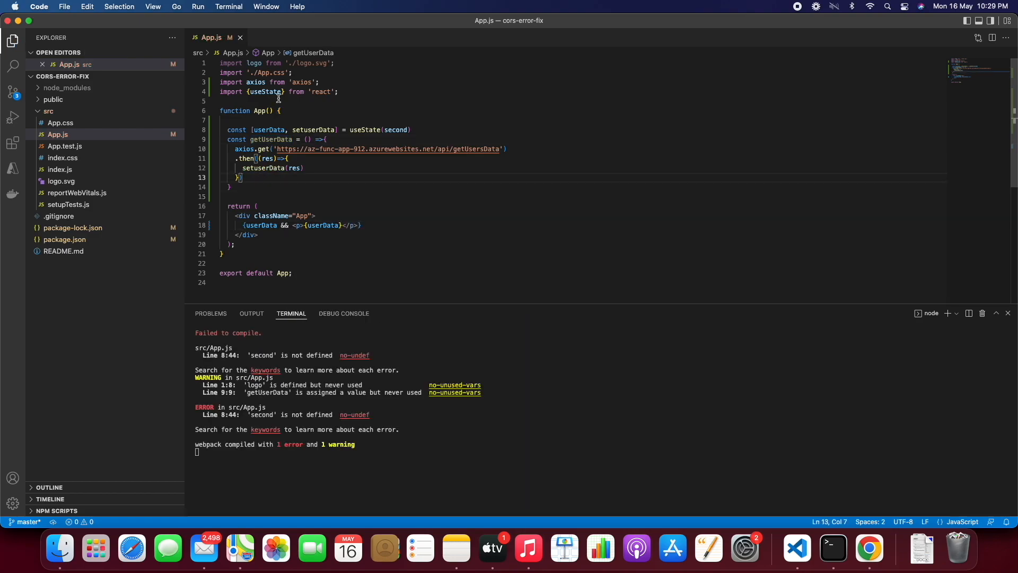
type(", useEffect")
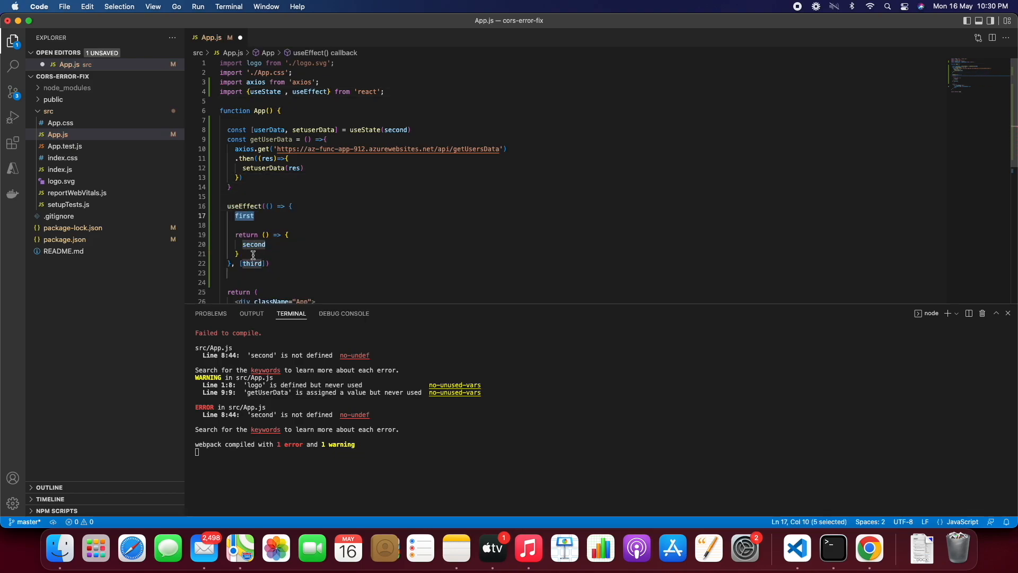
type("getUserData()")
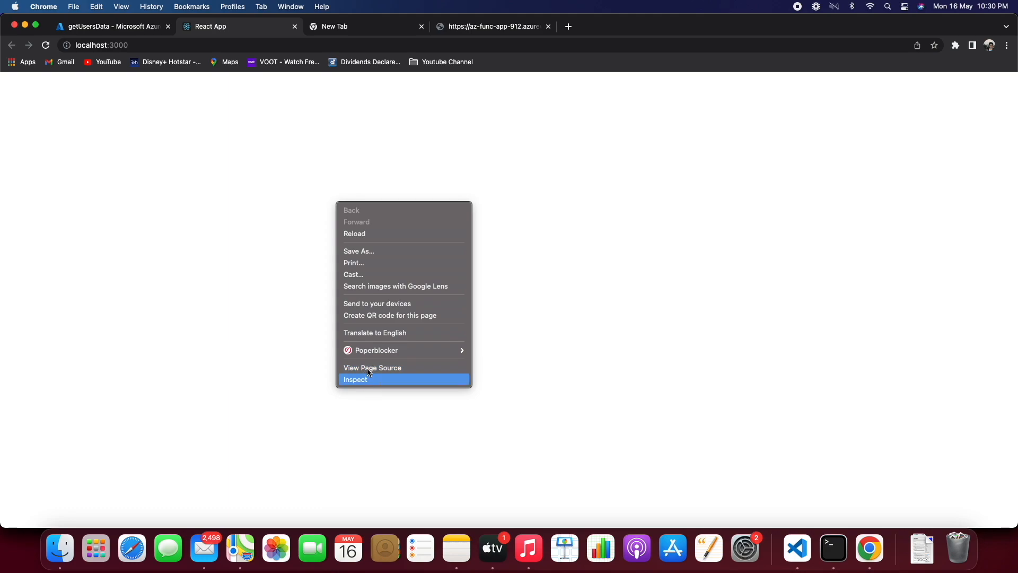
Reload localhost:3000 with the Network panel open to see getUsersData fail with CORS errors, then return to the Azure tab
left_click(355, 379)
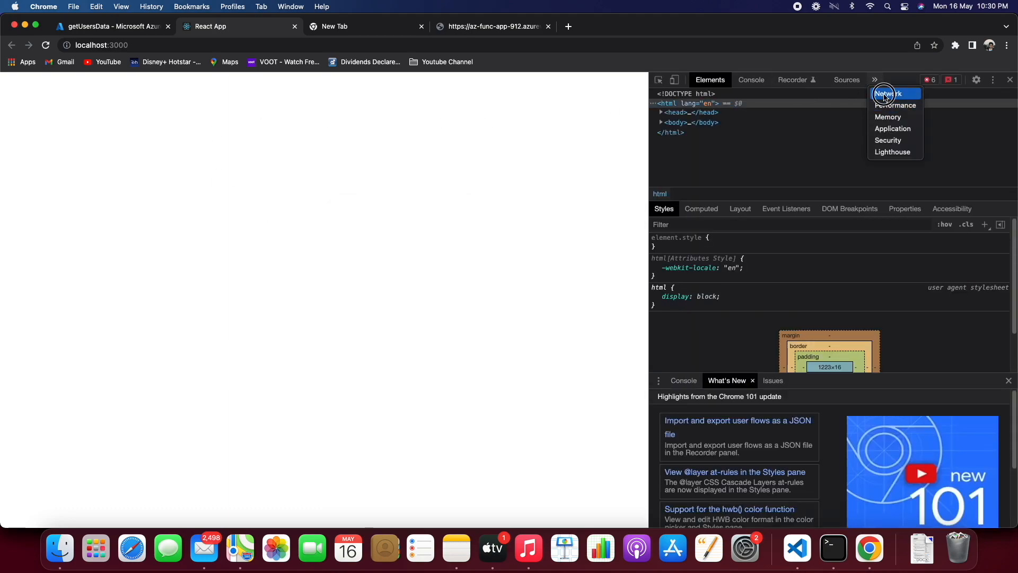
left_click(887, 93)
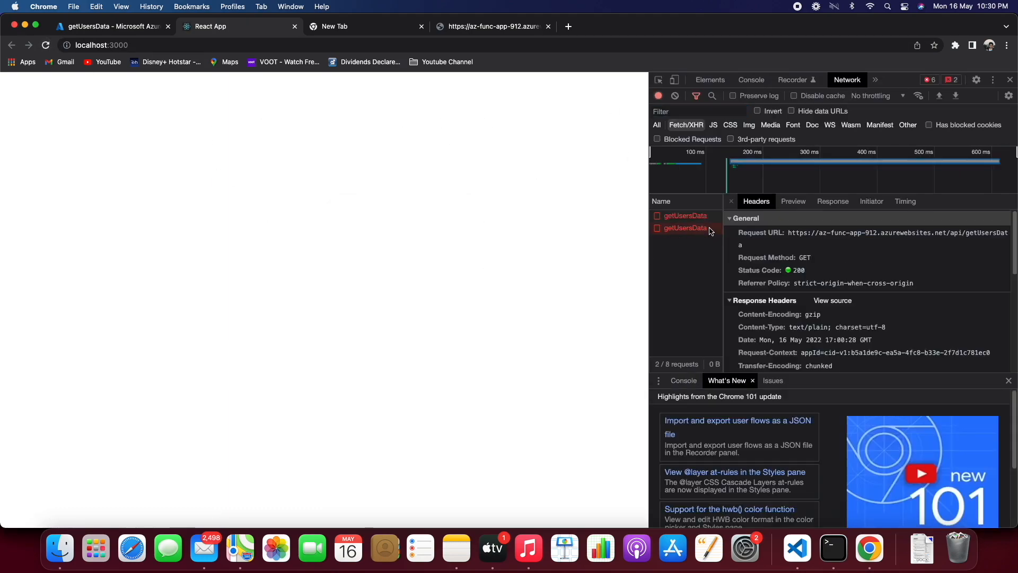
left_click(993, 79)
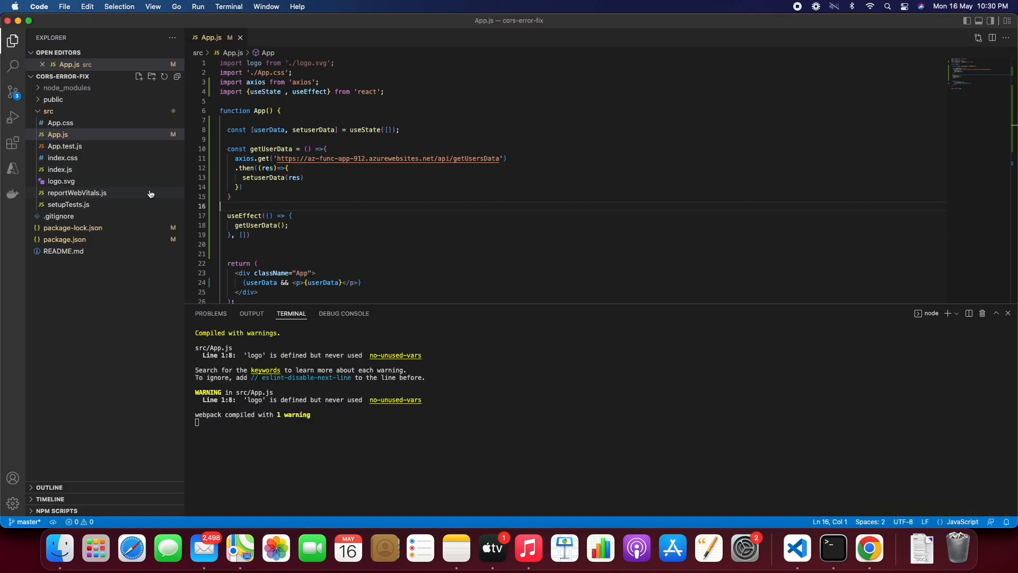
left_click(869, 549)
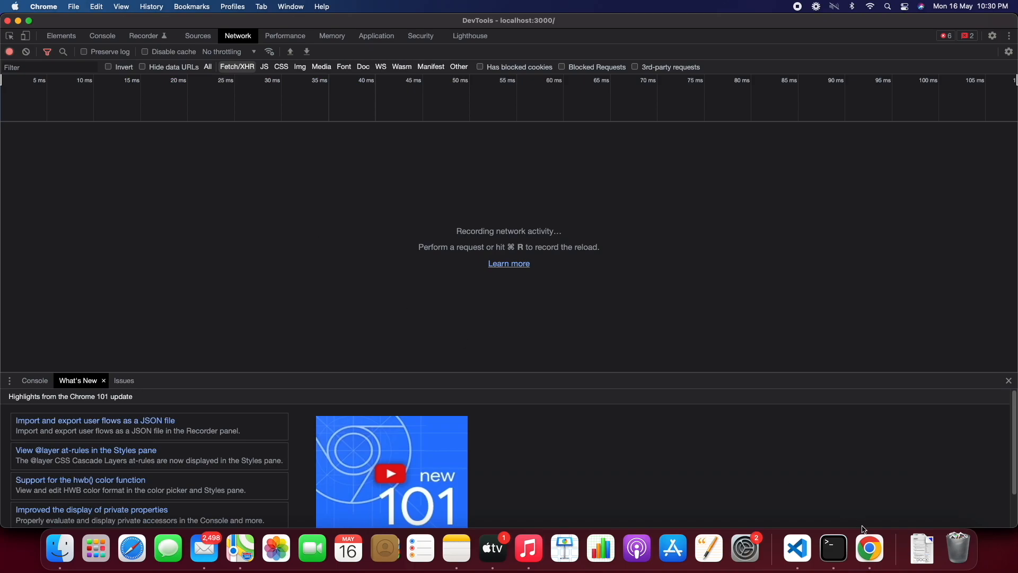
key("cmd+r")
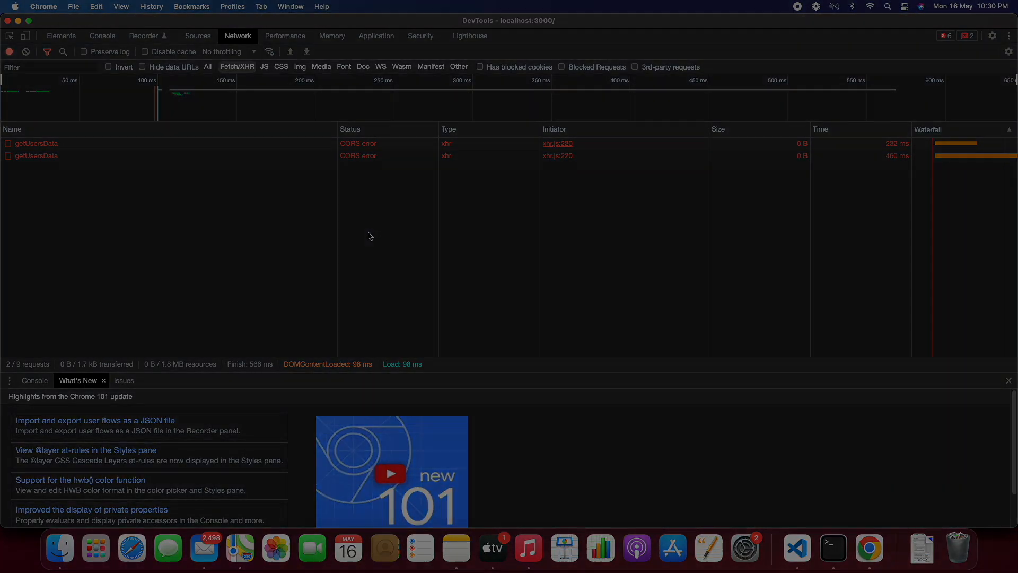
left_click(110, 26)
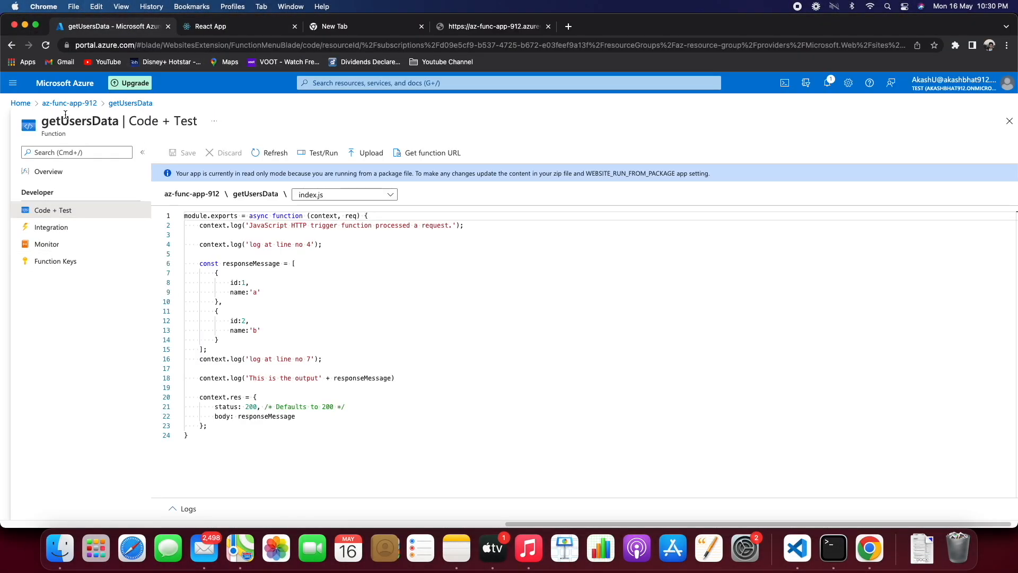
left_click(69, 102)
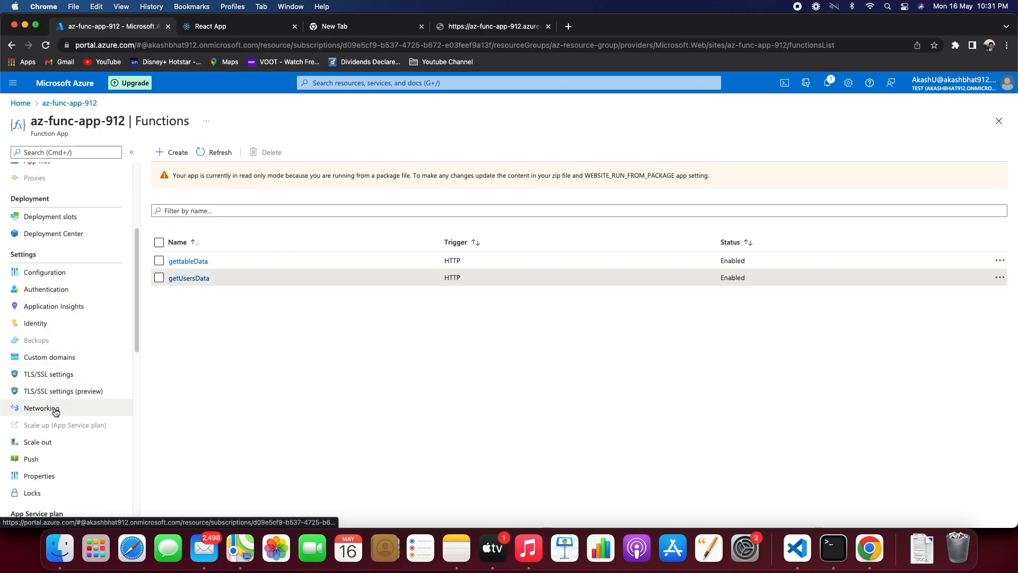
left_click(32, 449)
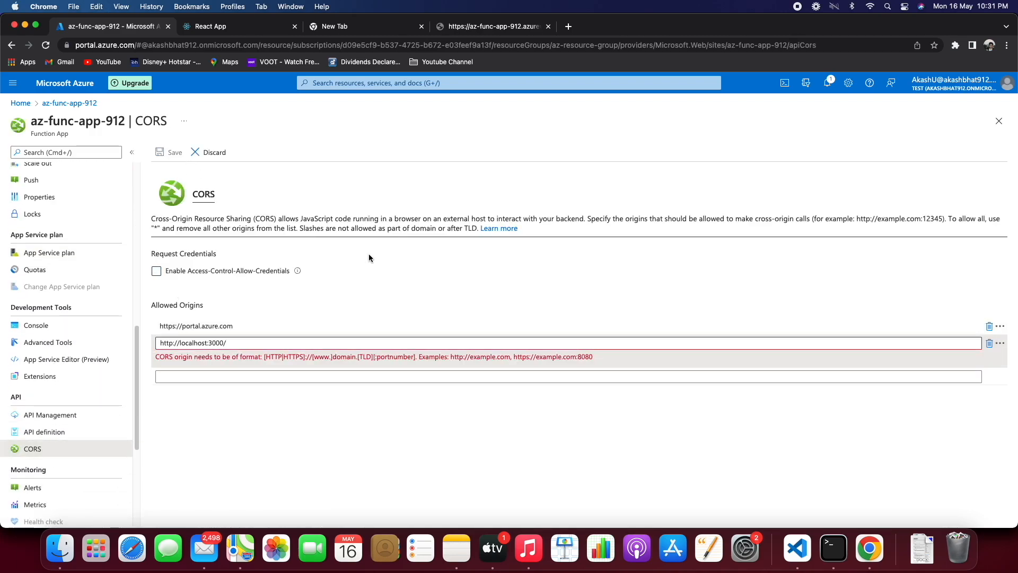
key("backspace")
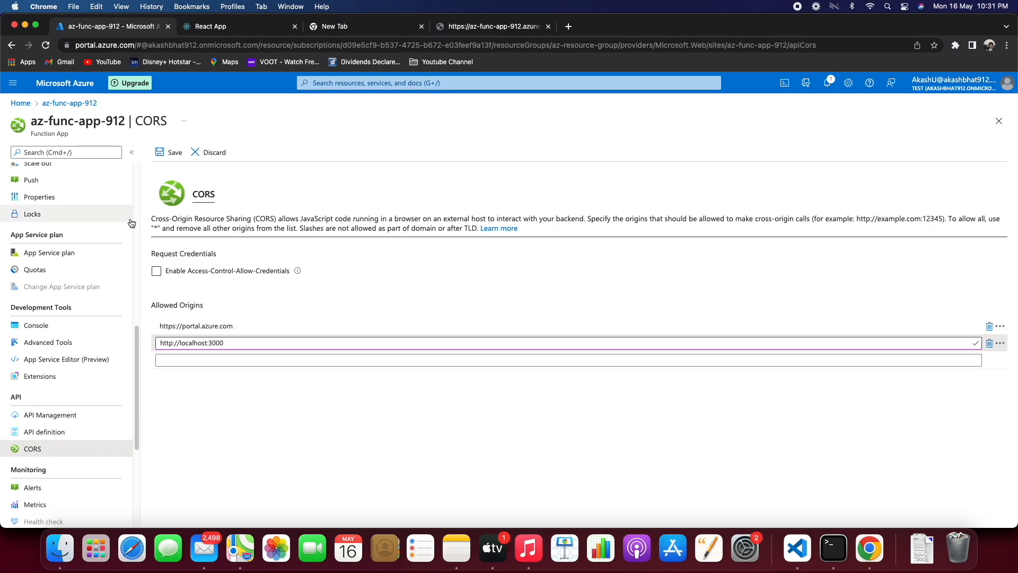
left_click(173, 152)
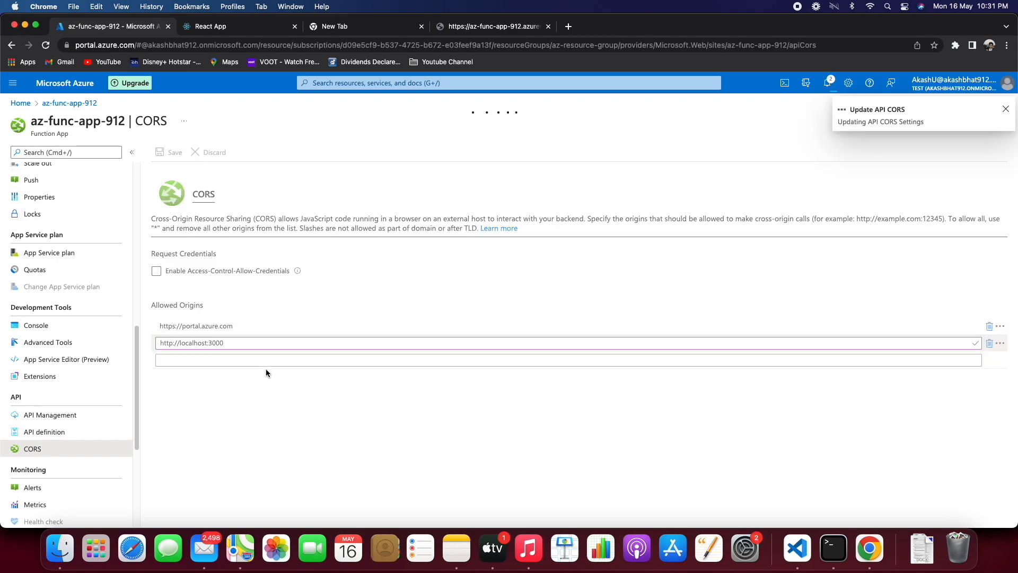
left_click(170, 152)
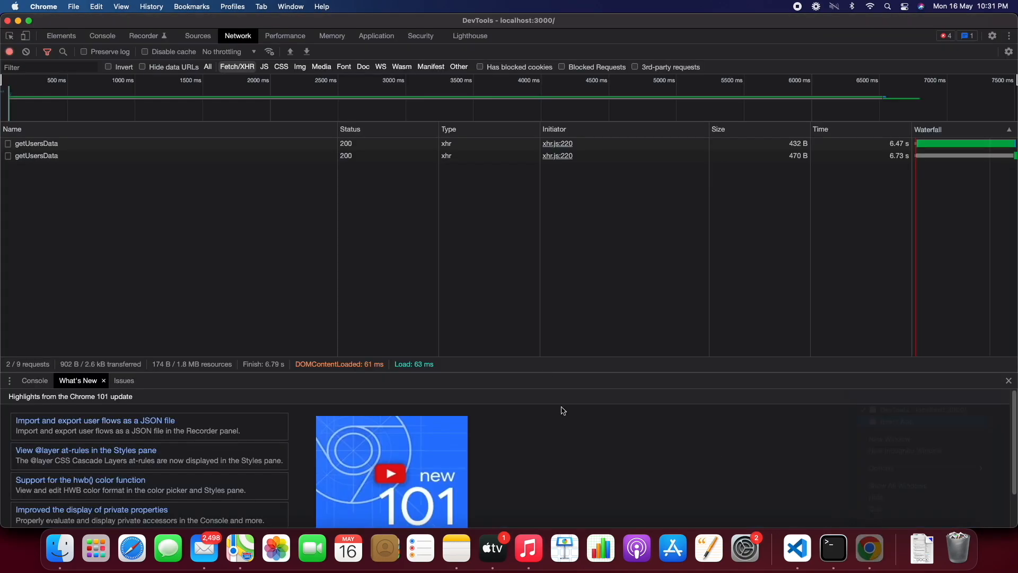
Check that the getUsersData requests now return status 200 in the Network panel
left_click(795, 549)
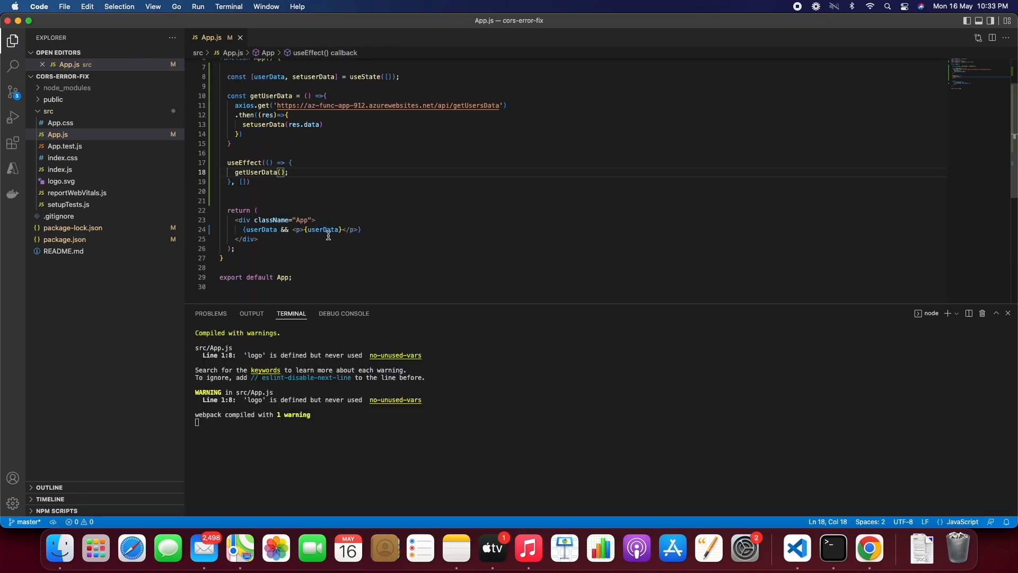
Rewrite the render as userData.map(data => ...) returning an <h3>{data.id}</h3> heading
left_click(355, 229)
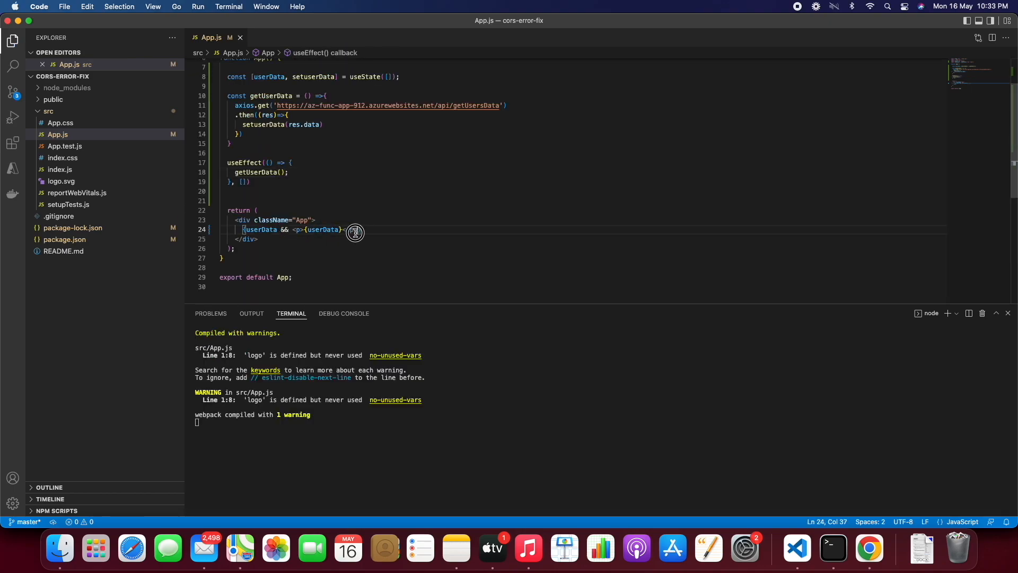
type("use")
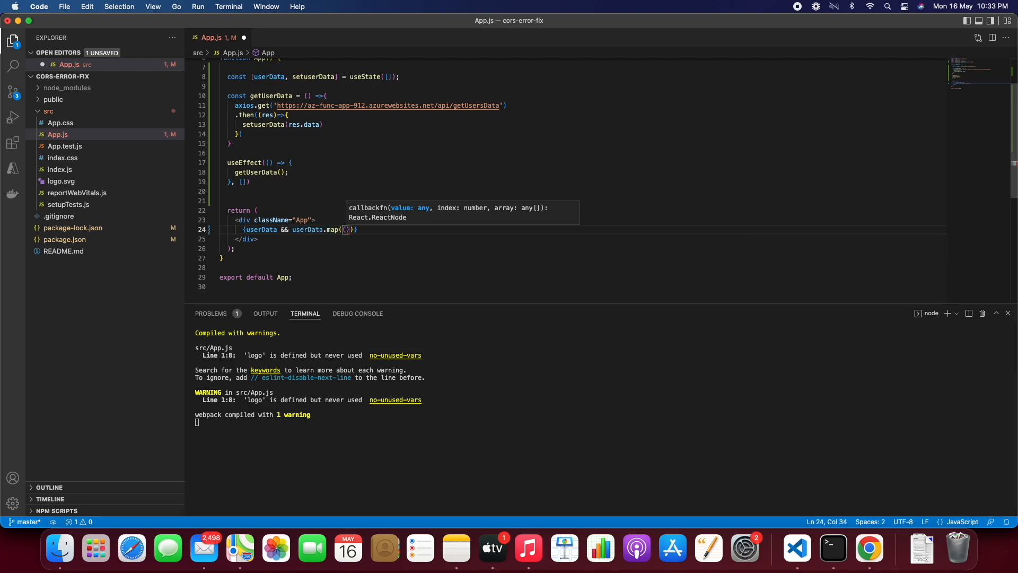
key("Backspace")
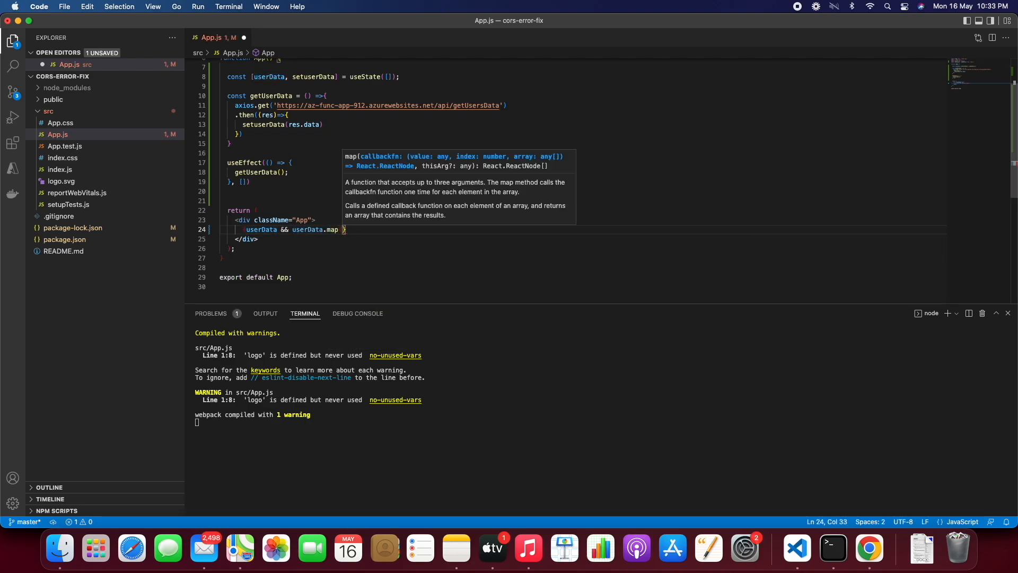
type("data))")
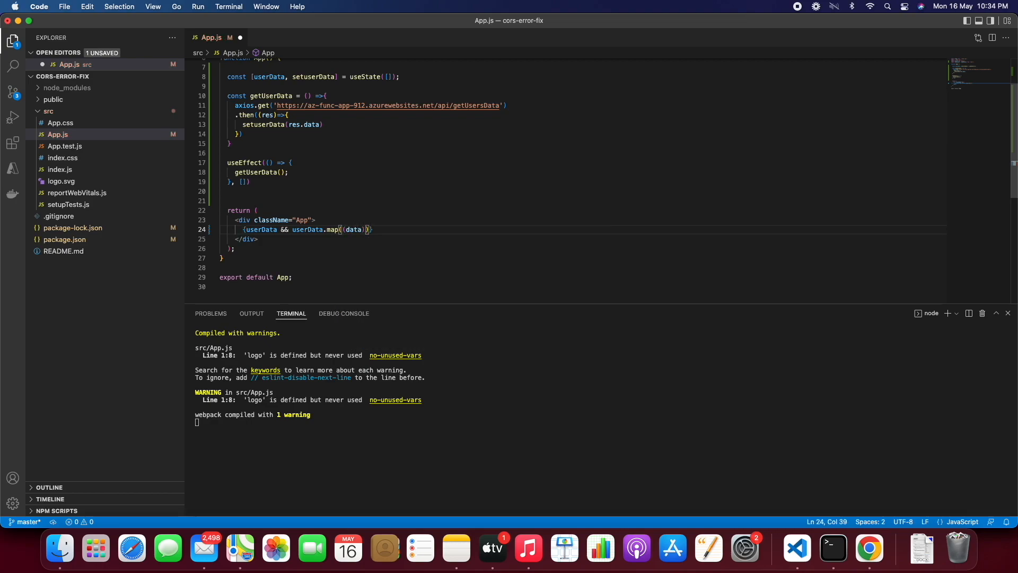
type("=>{}")
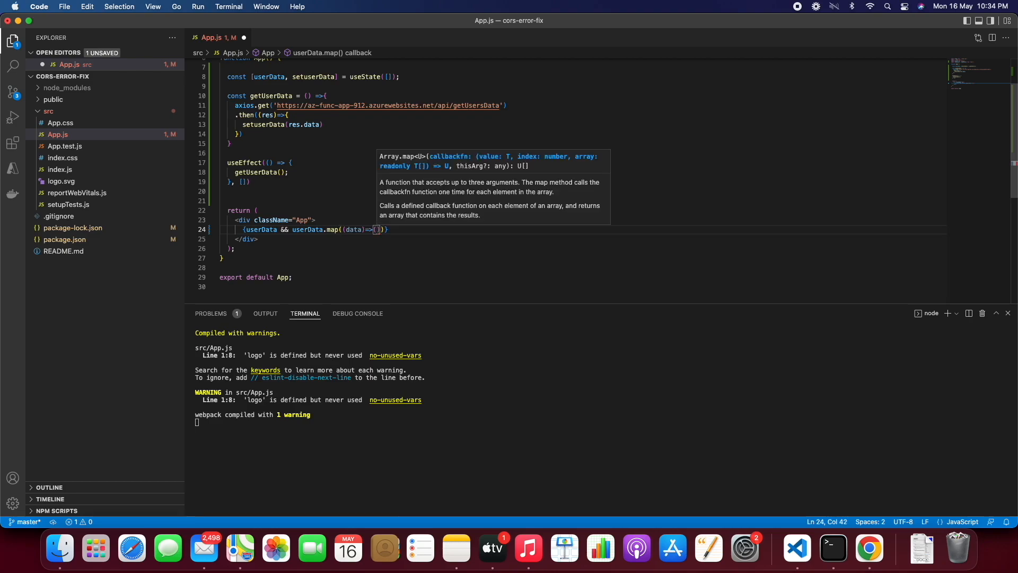
type("<h3> </h3>")
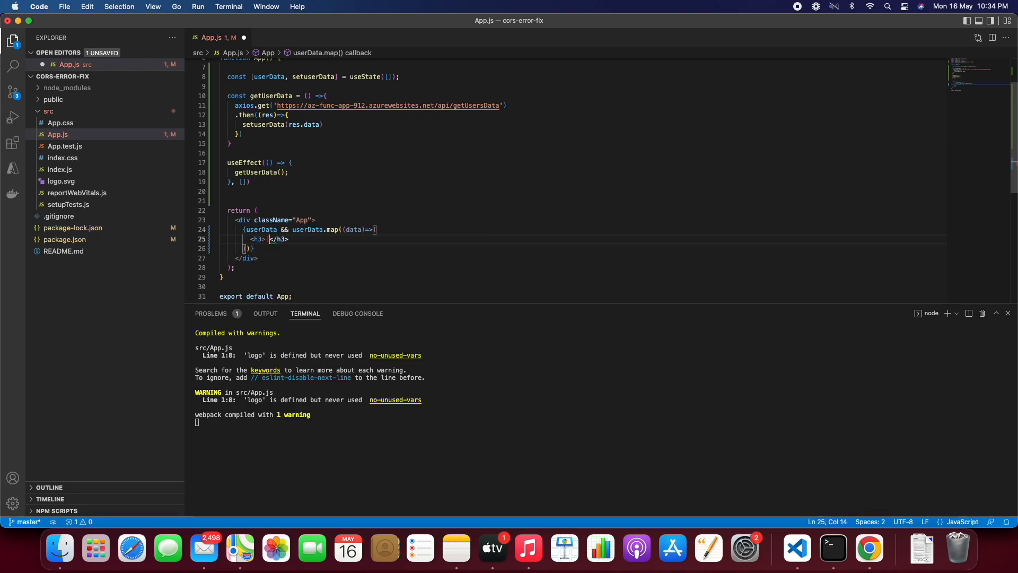
type("{data.id}")
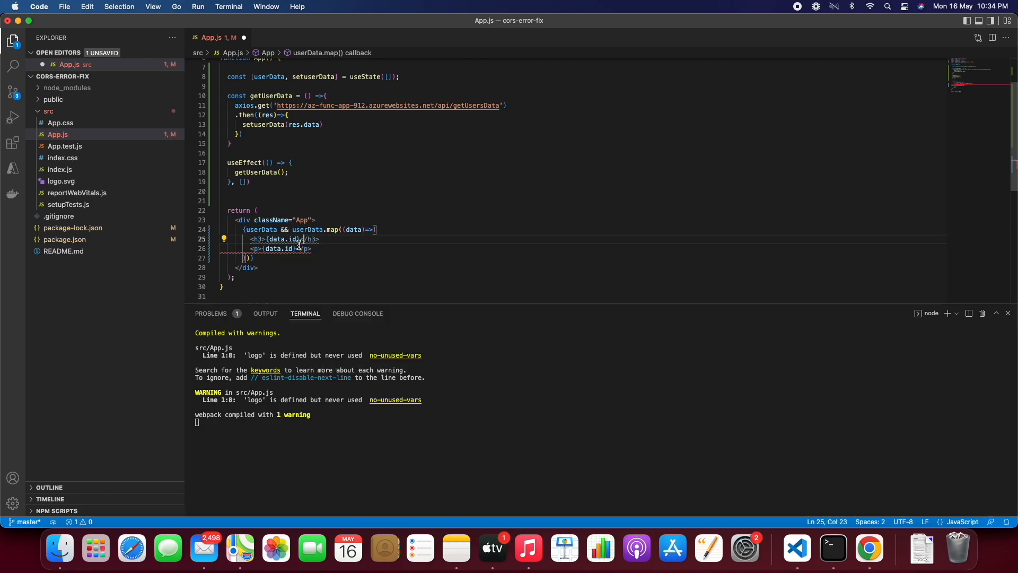
Add <p>{data.name}</p> under the heading, save App.js and view 1, a, 2, b in Chrome
left_click(868, 547)
type("name")
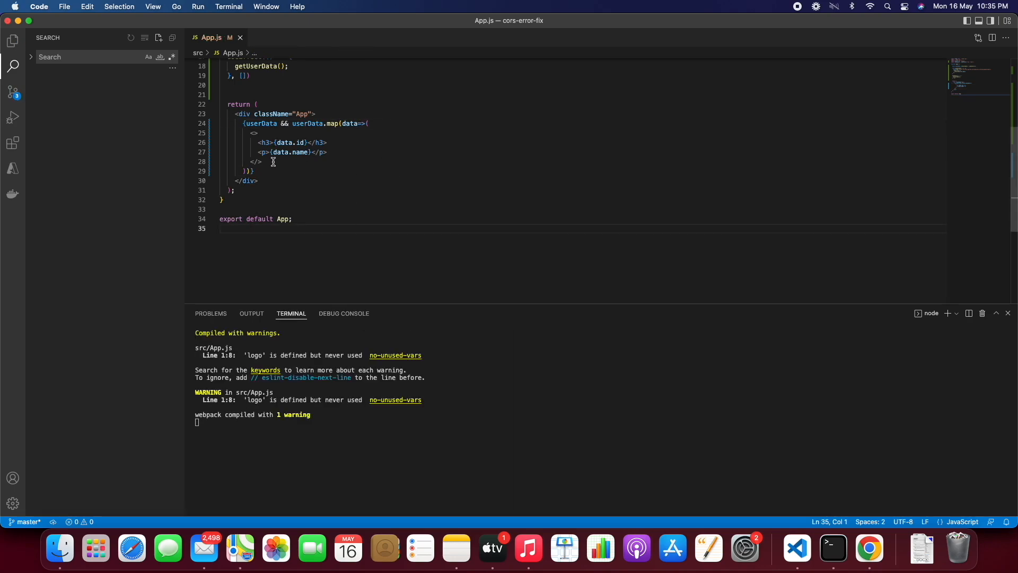
key("enter")
type("<>")
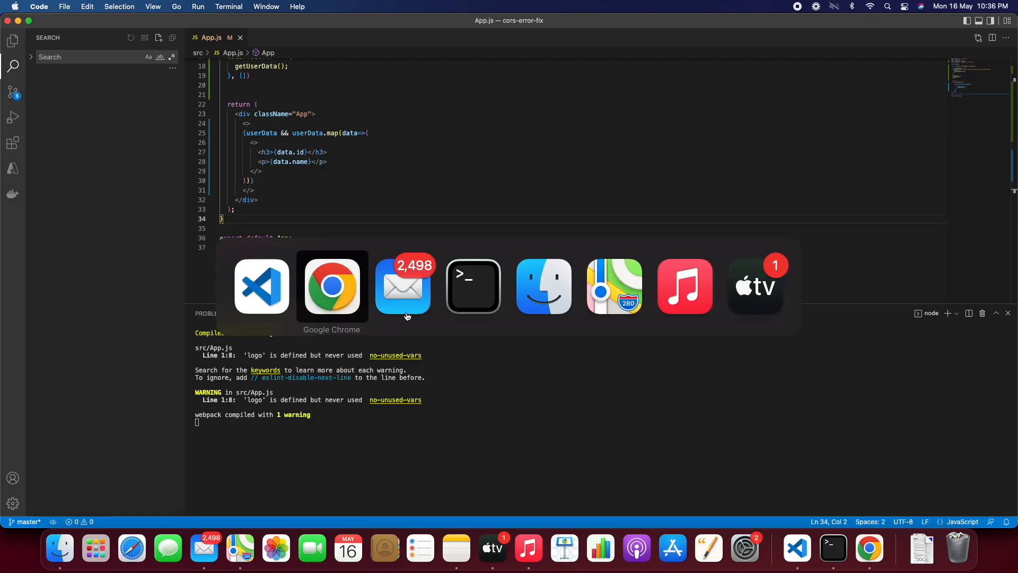
left_click(332, 286)
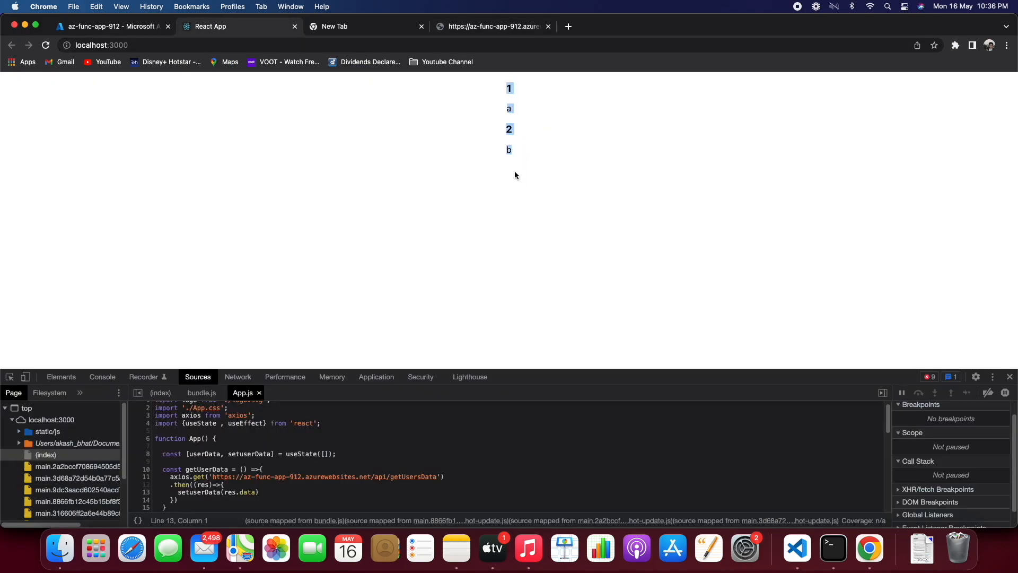